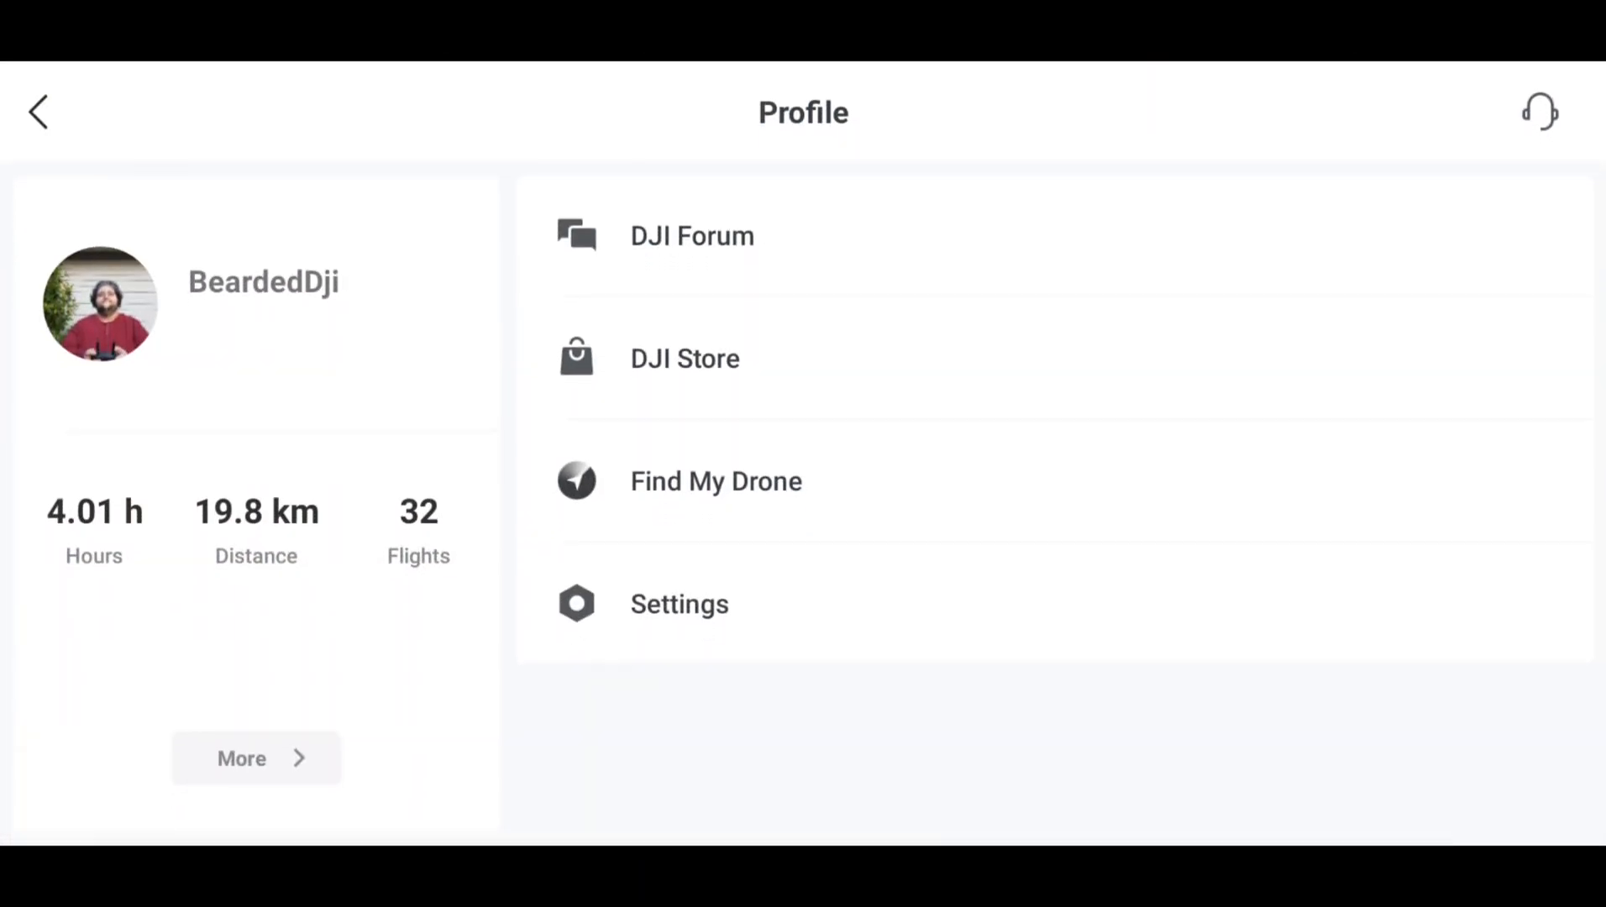
{"action": "left_click", "coordinate": [678, 603]}
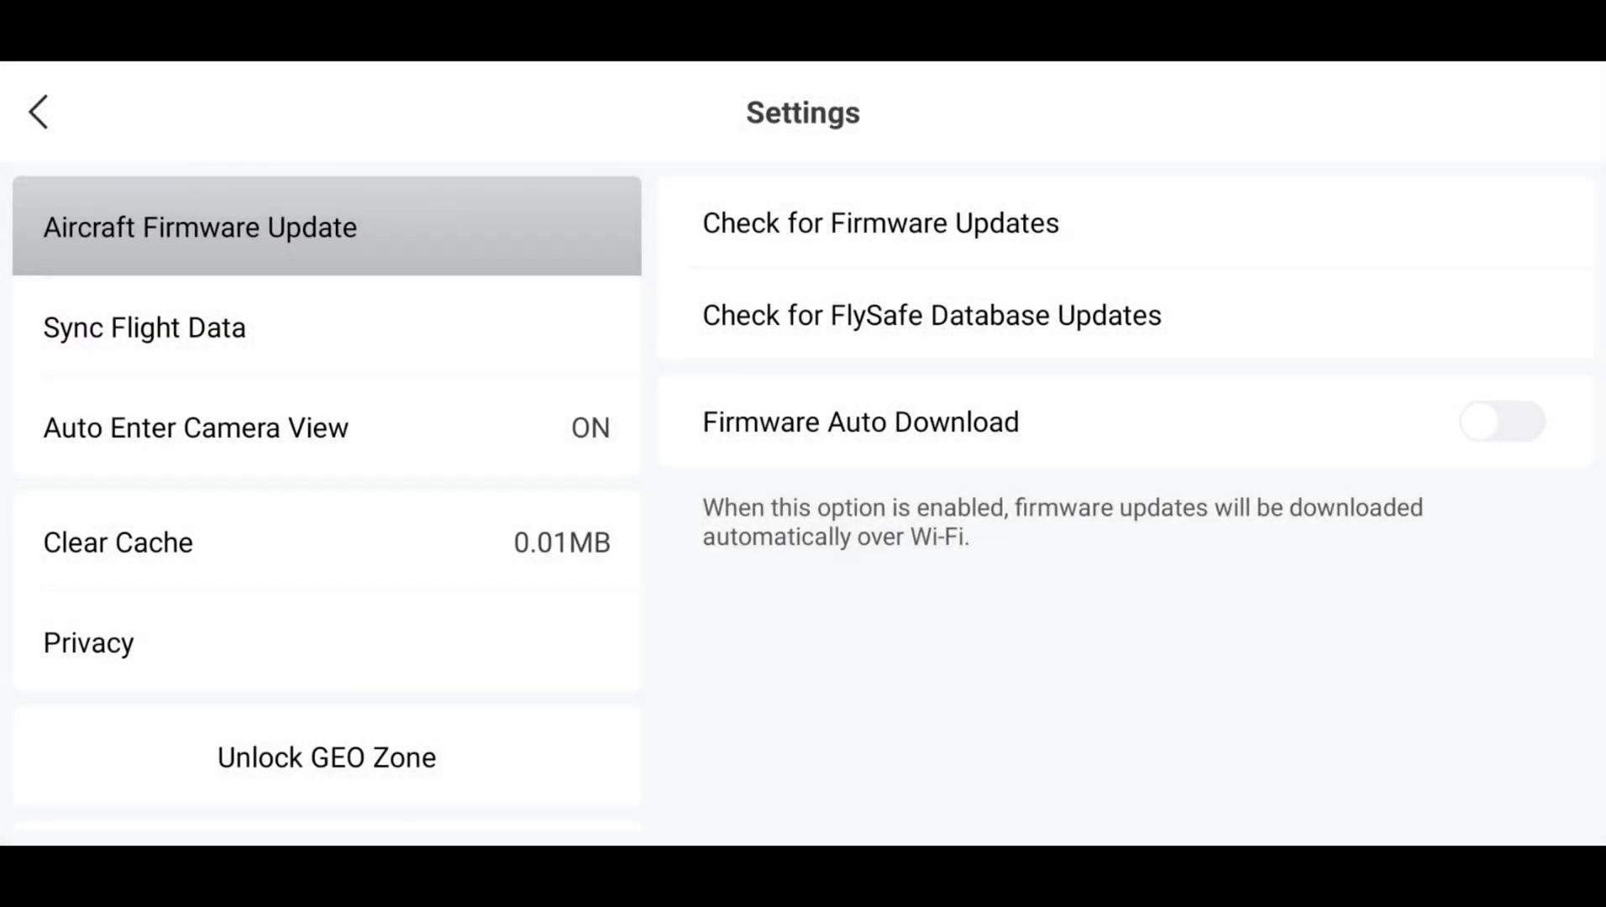
{"action": "left_click", "coordinate": [145, 327]}
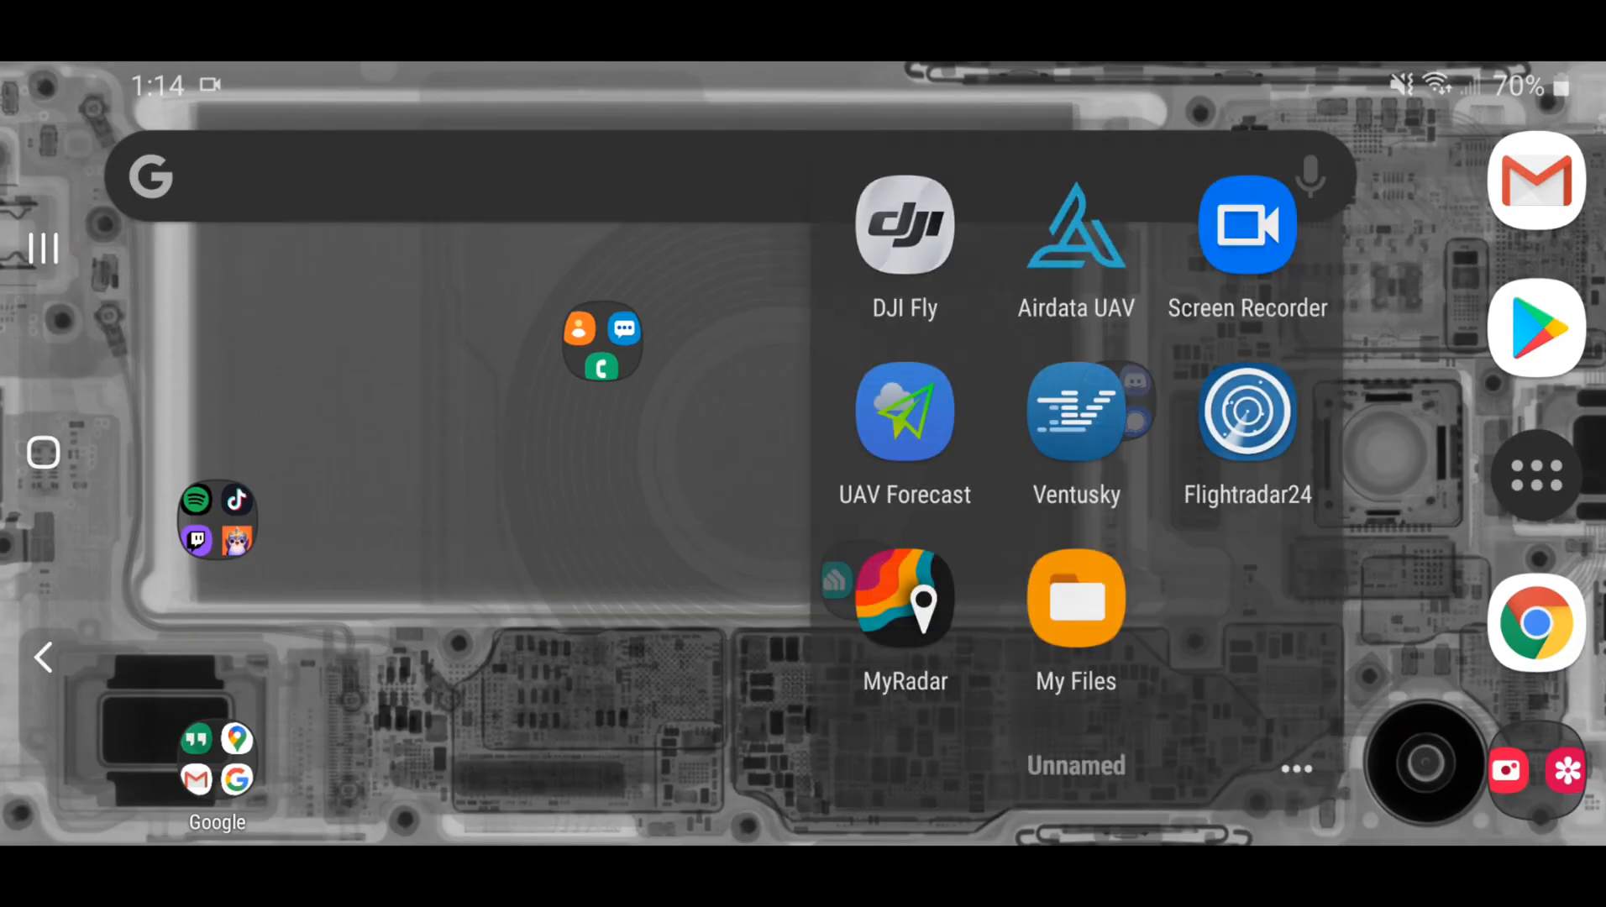
Browse My Files internal storage down to DJI > dji.go.v5 > FlightRecord > MCDatFlightRecords.
{"action": "left_click", "coordinate": [1075, 598]}
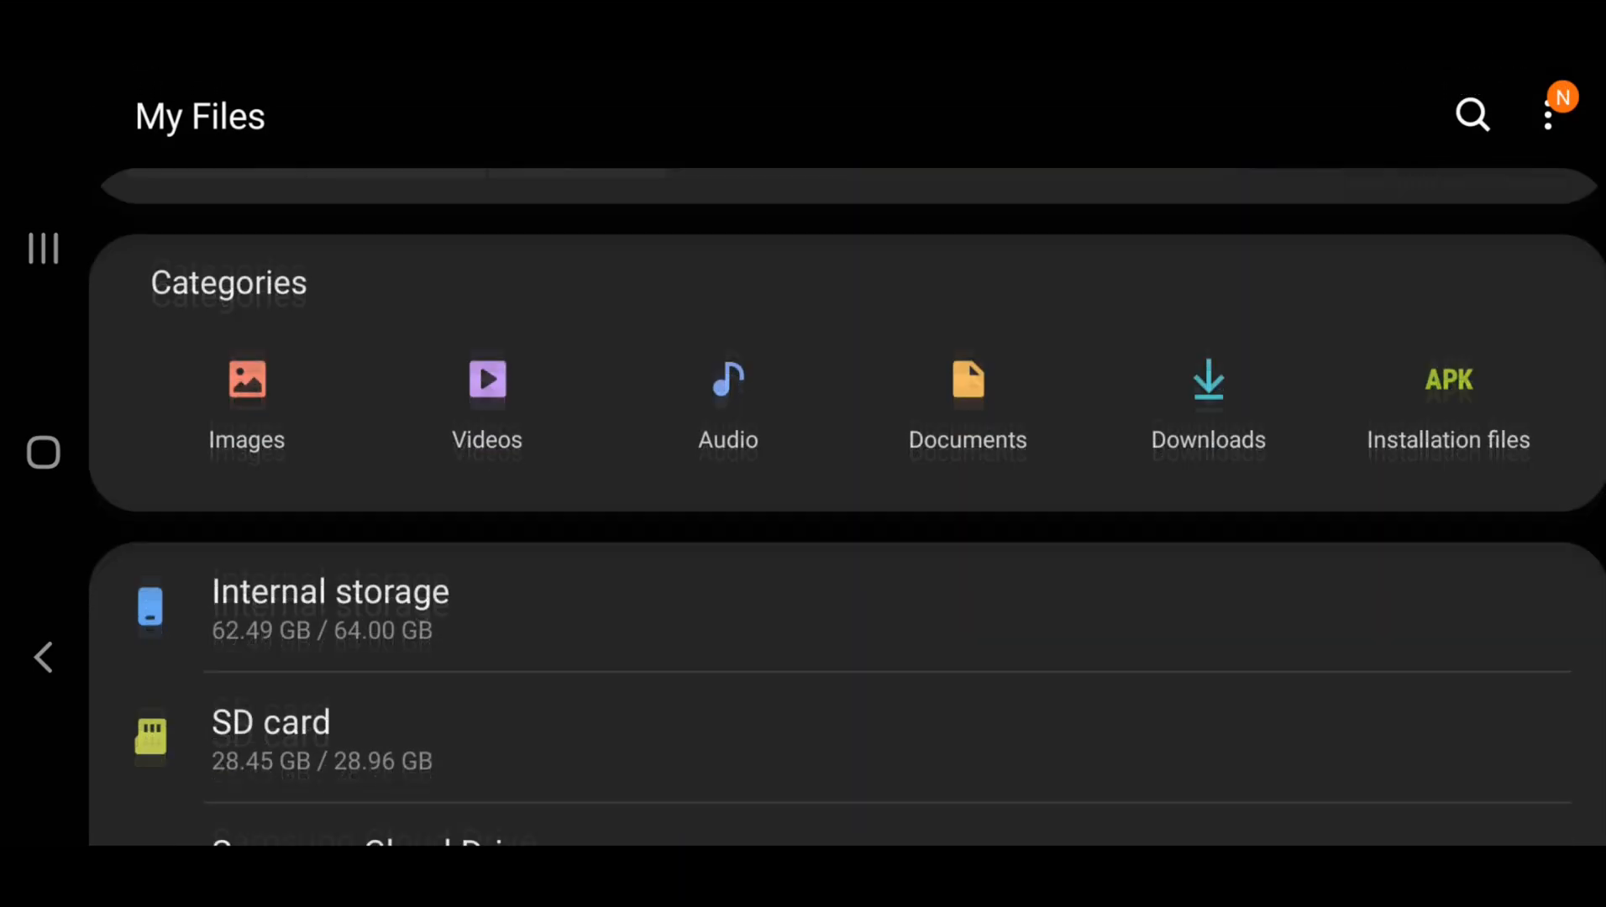
{"action": "scroll", "scroll_direction": "down", "scroll_amount": 3}
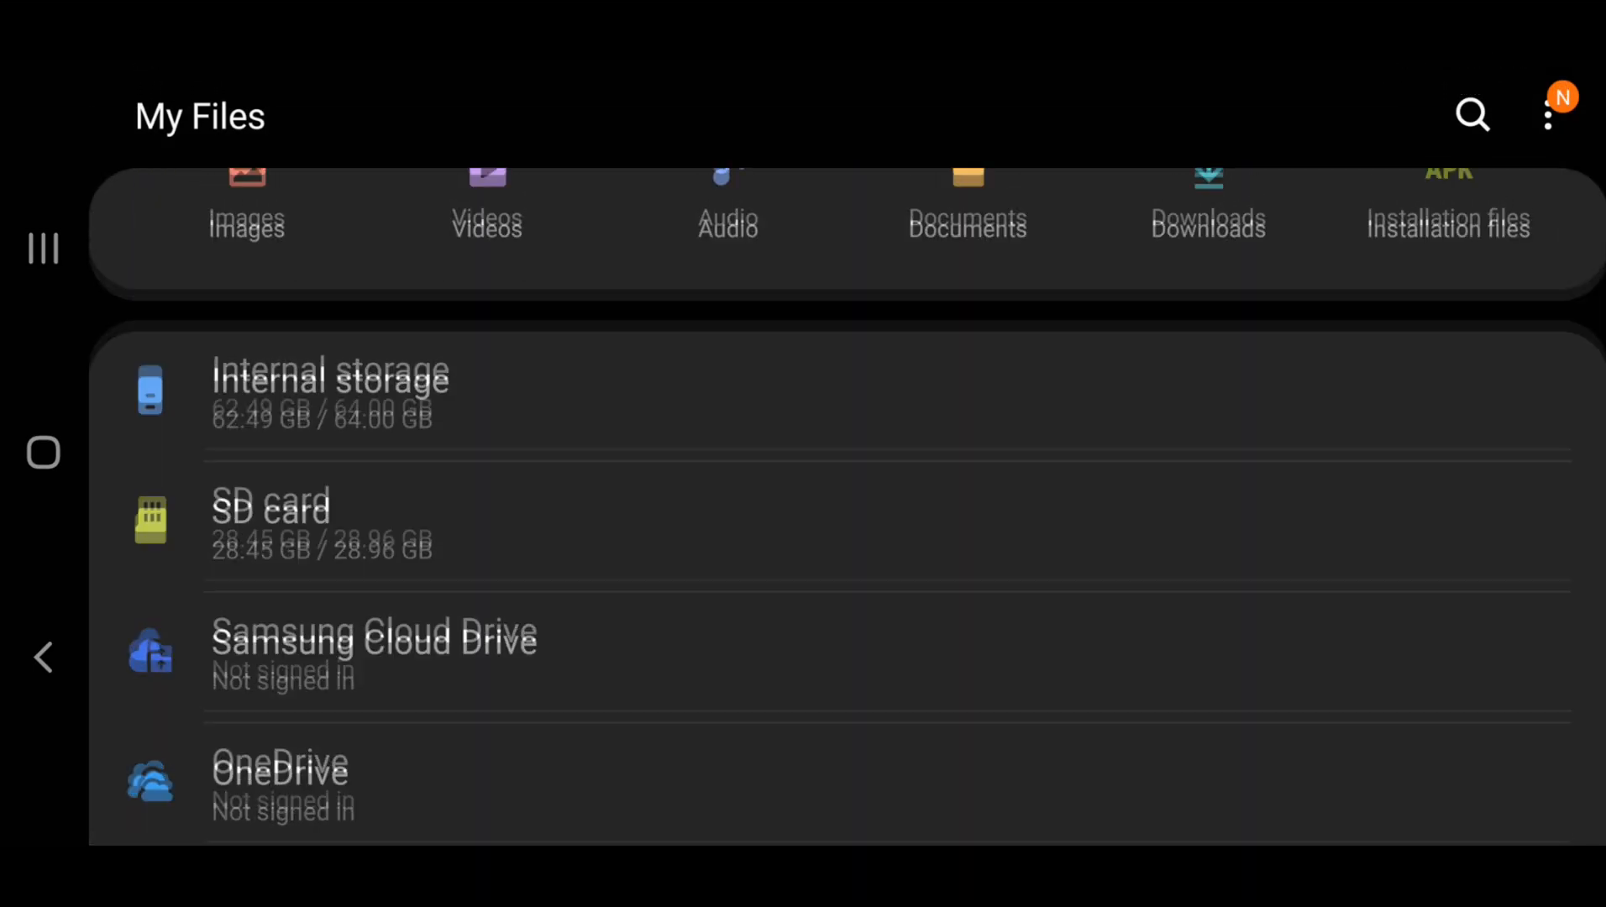
{"action": "left_click", "coordinate": [326, 379]}
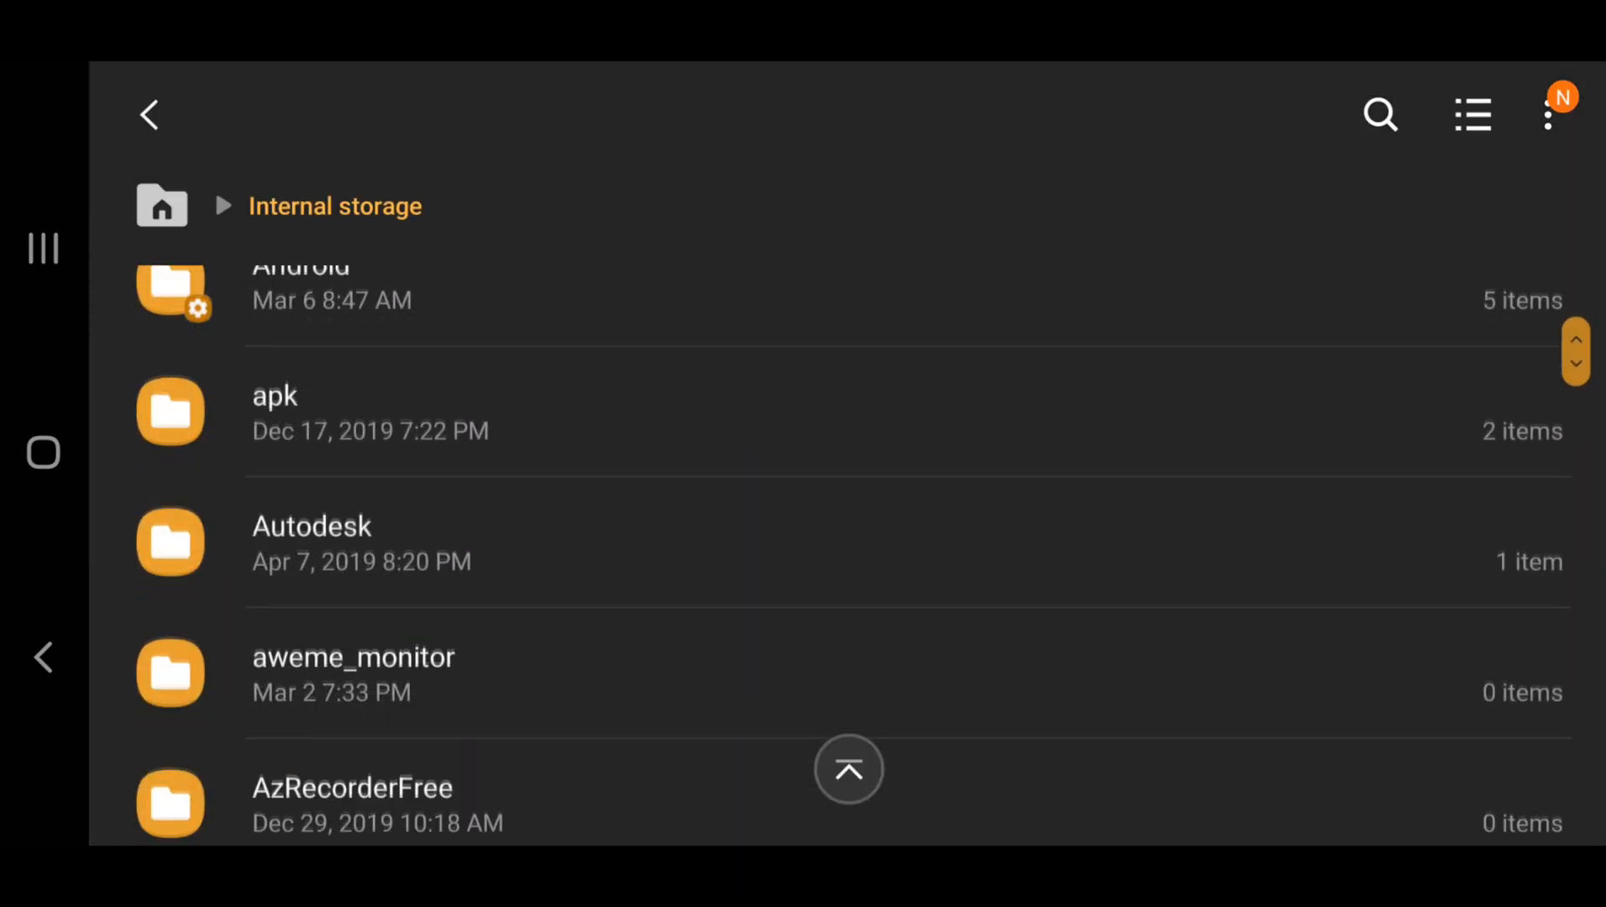
{"action": "scroll", "scroll_direction": "down", "scroll_amount": 3}
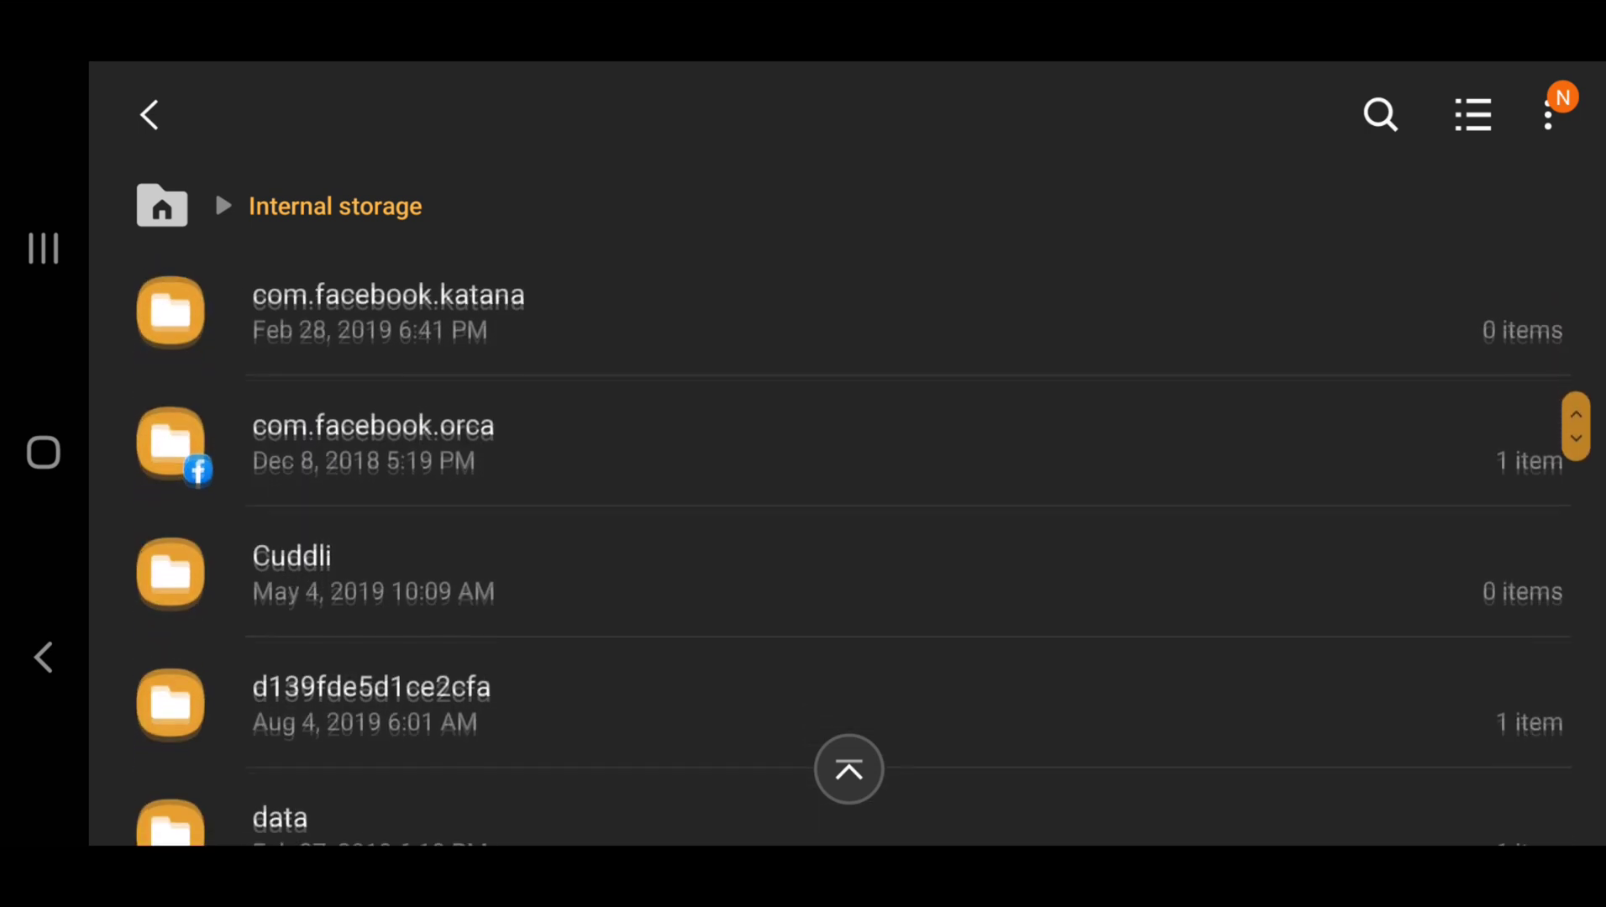
{"action": "scroll", "scroll_direction": "down", "scroll_amount": 3}
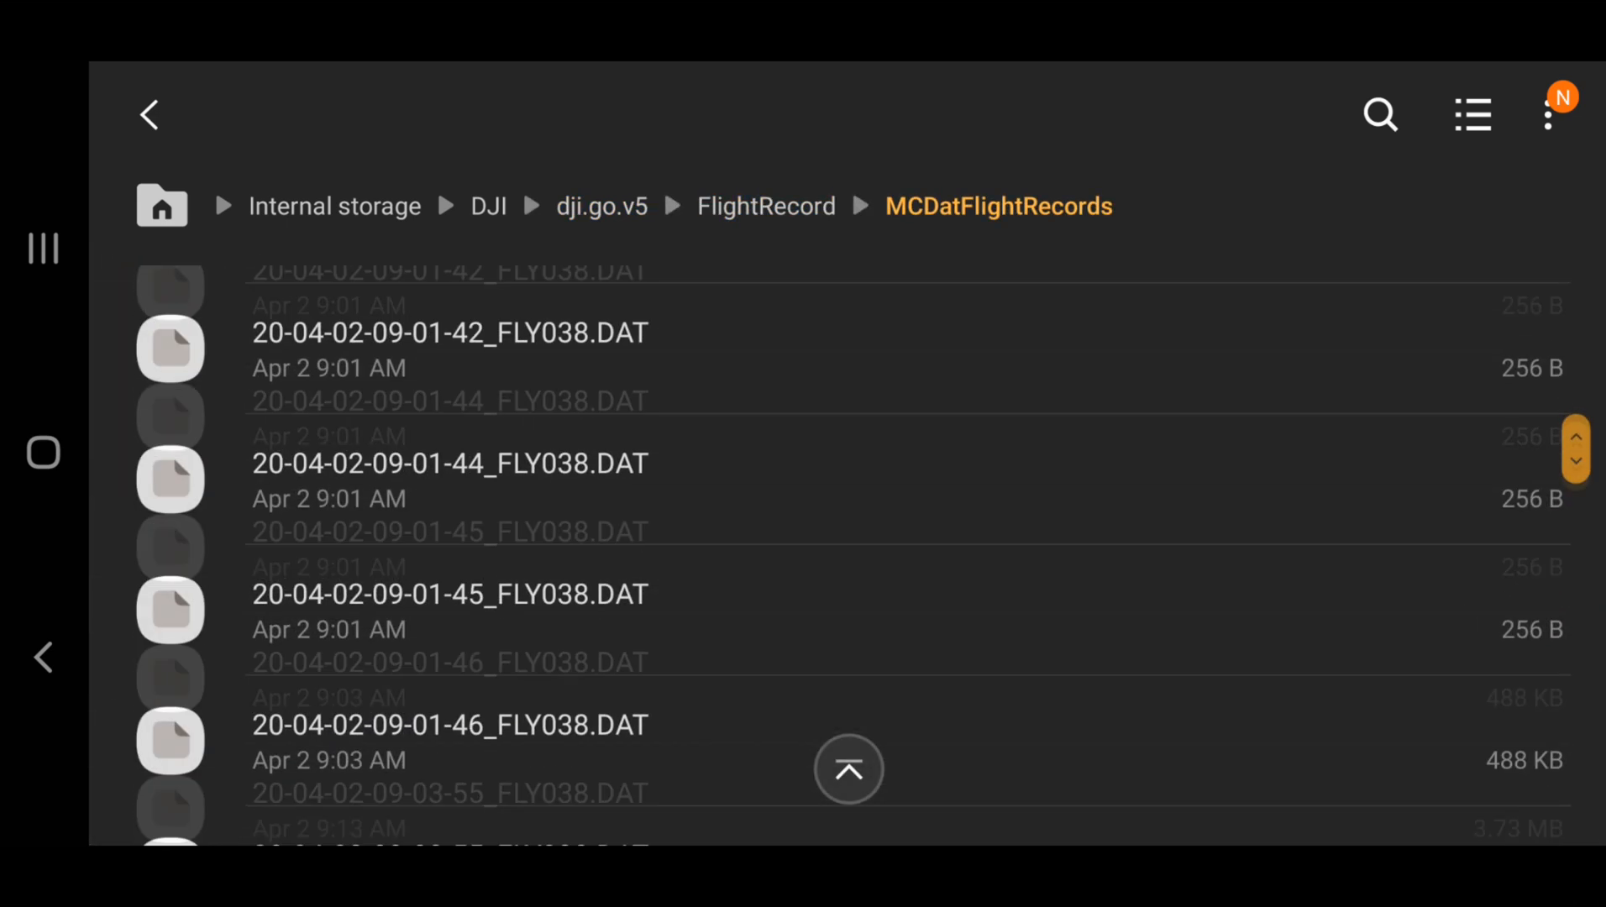
{"action": "scroll", "scroll_direction": "down", "scroll_amount": 3}
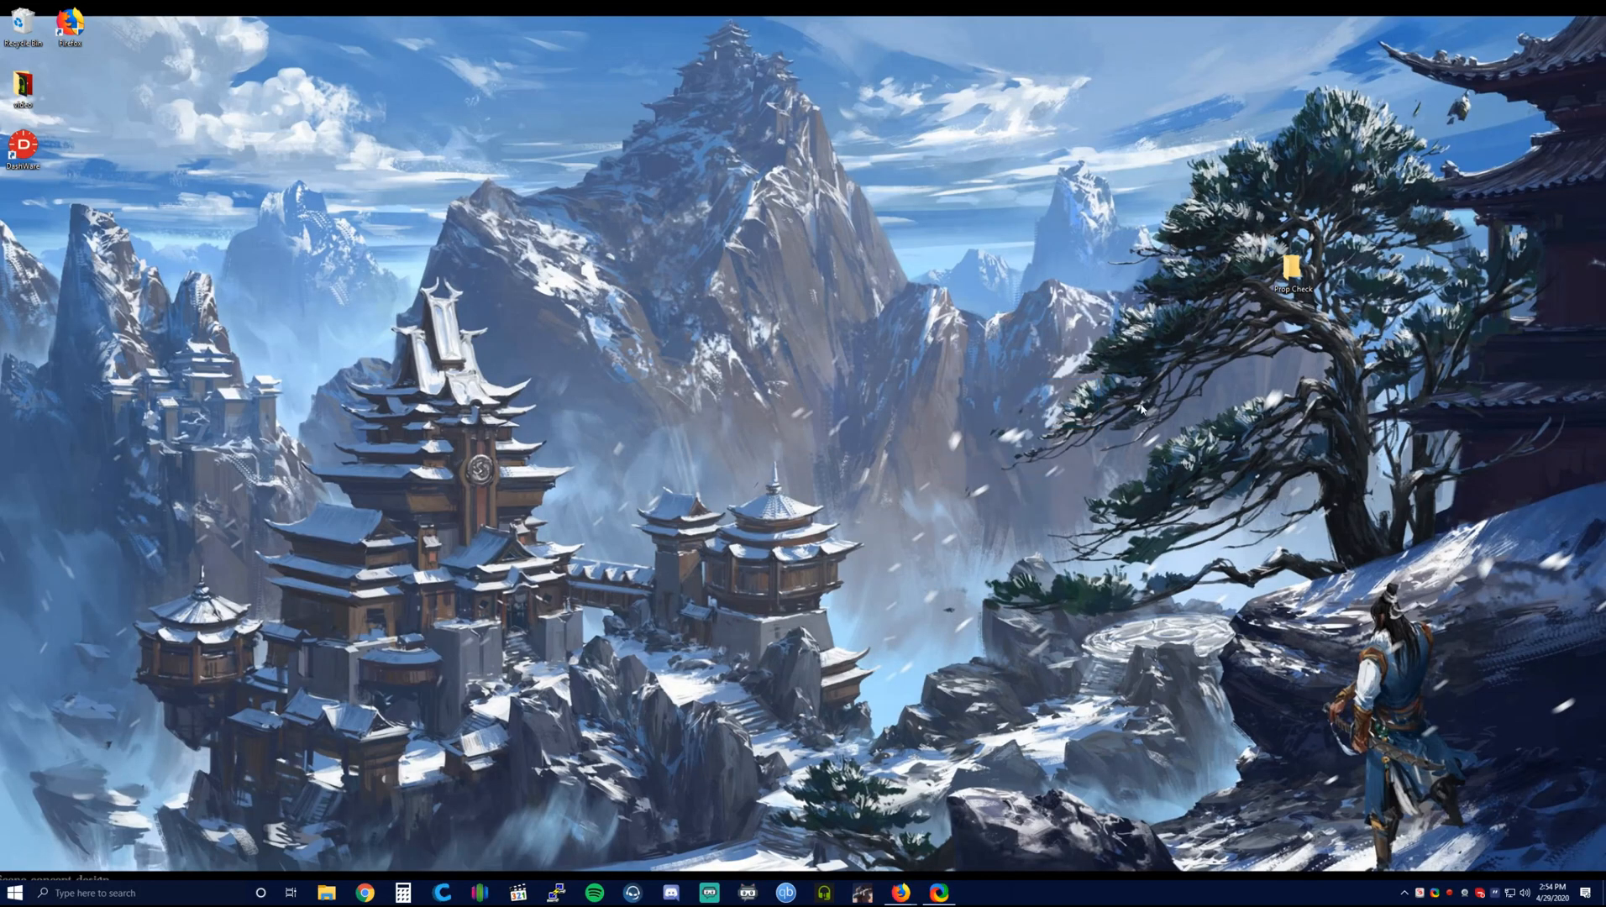
View the Prop Check desktop folder with its DAT file, then start Firefox.
{"action": "double_click", "coordinate": [1292, 264]}
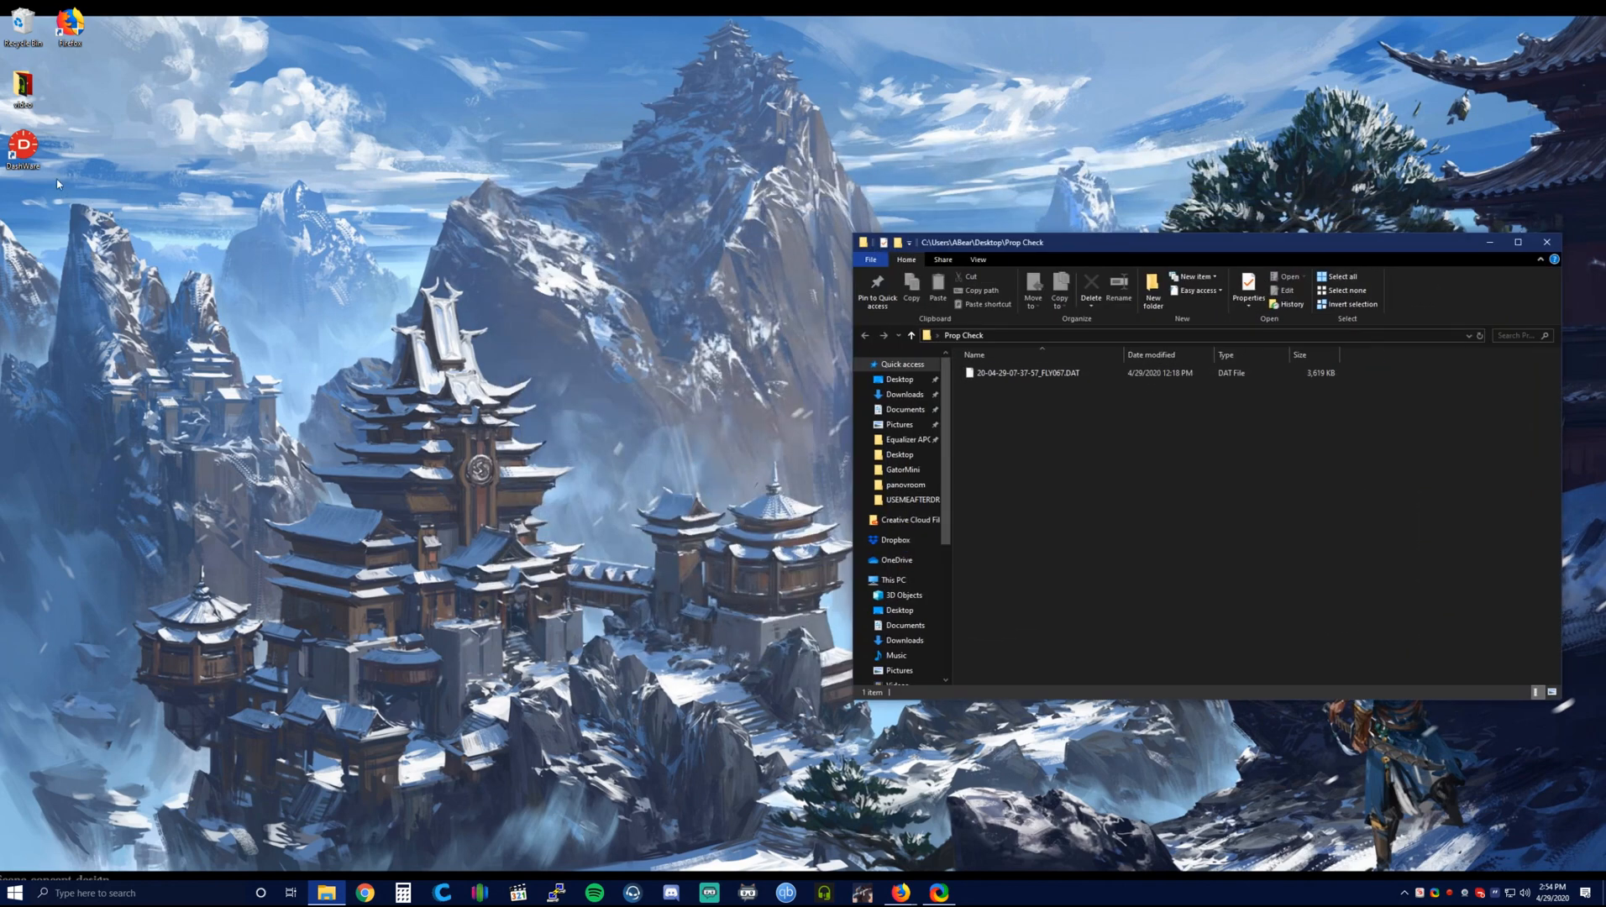
{"action": "left_click", "coordinate": [895, 894]}
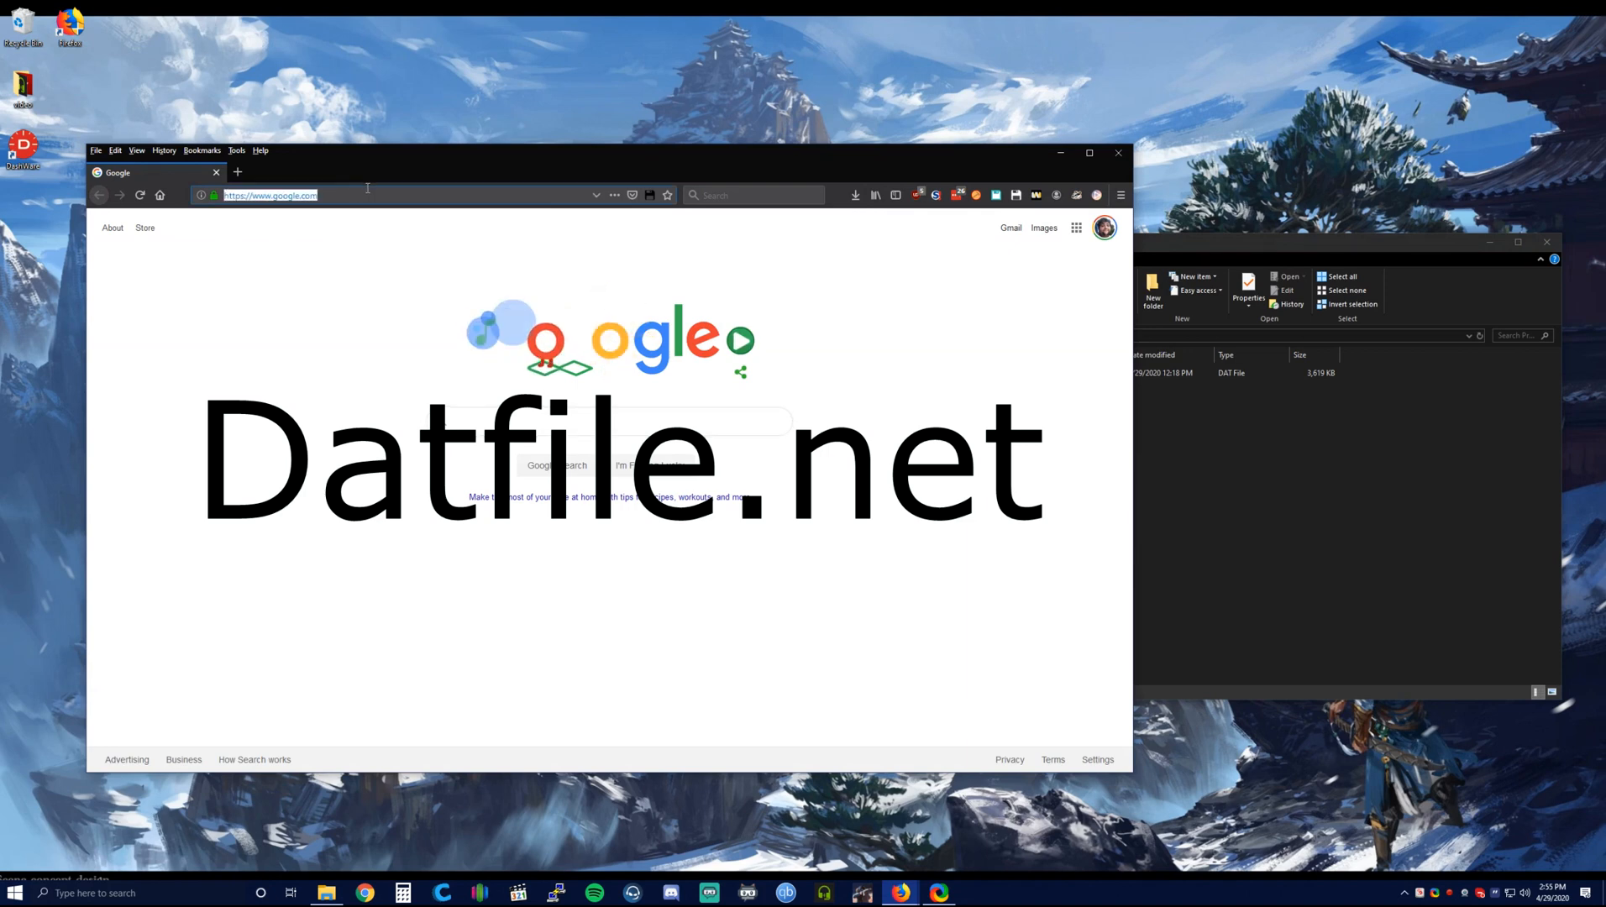
Visit datfile.net and save the CsvView Version 3.7.5 zip download.
{"action": "type", "text": "datfile.net/CsvView/downloads.html"}
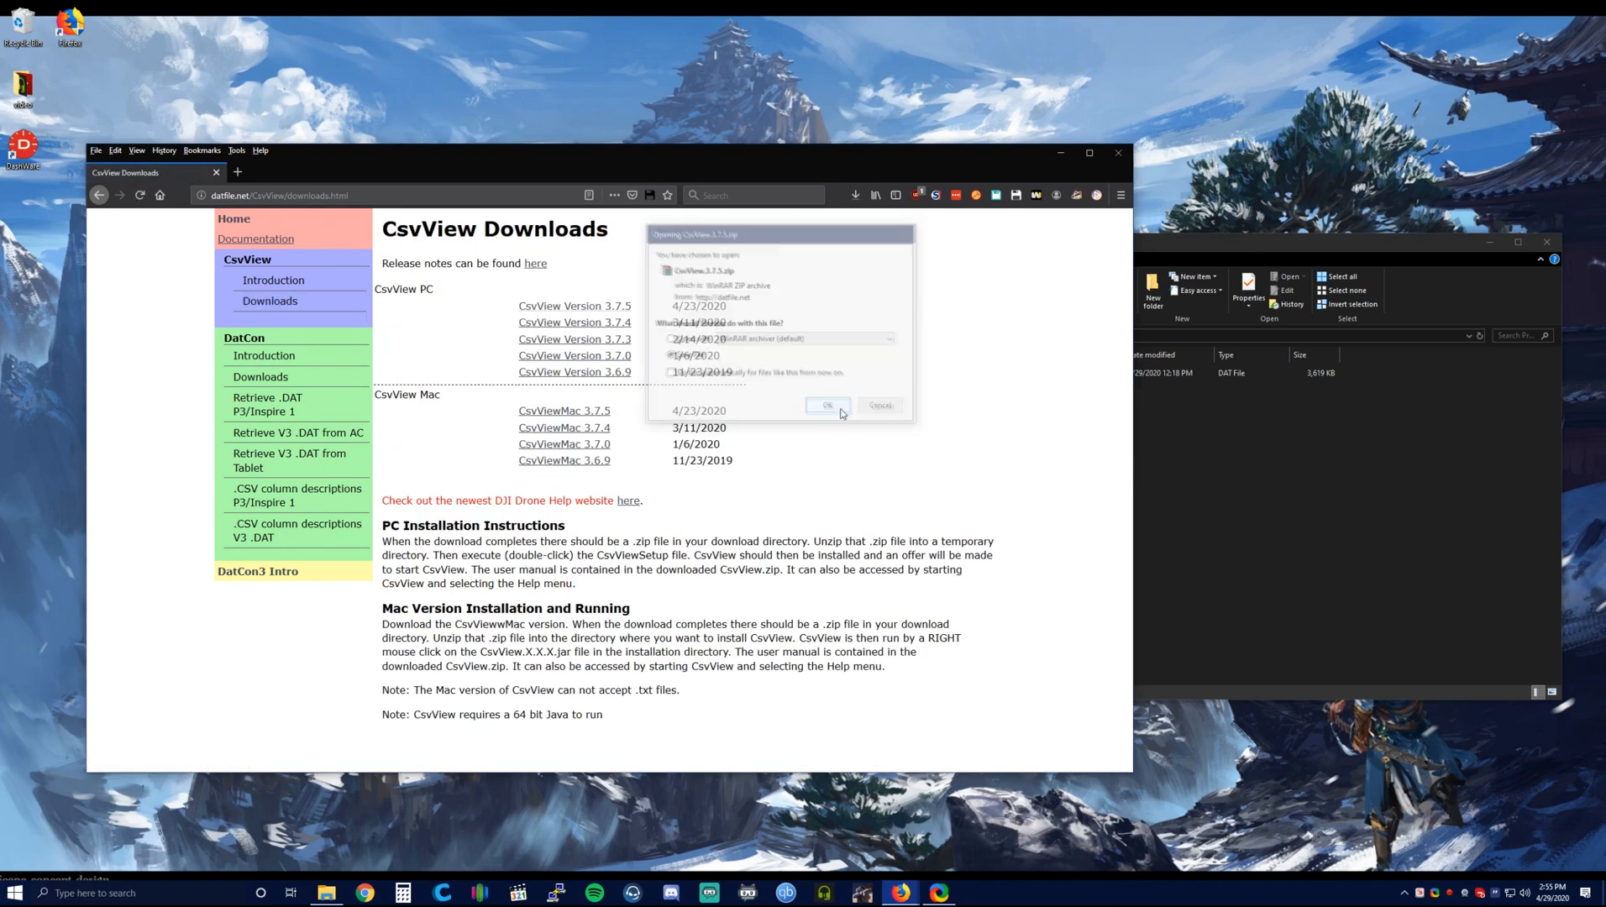
{"action": "left_click", "coordinate": [826, 405]}
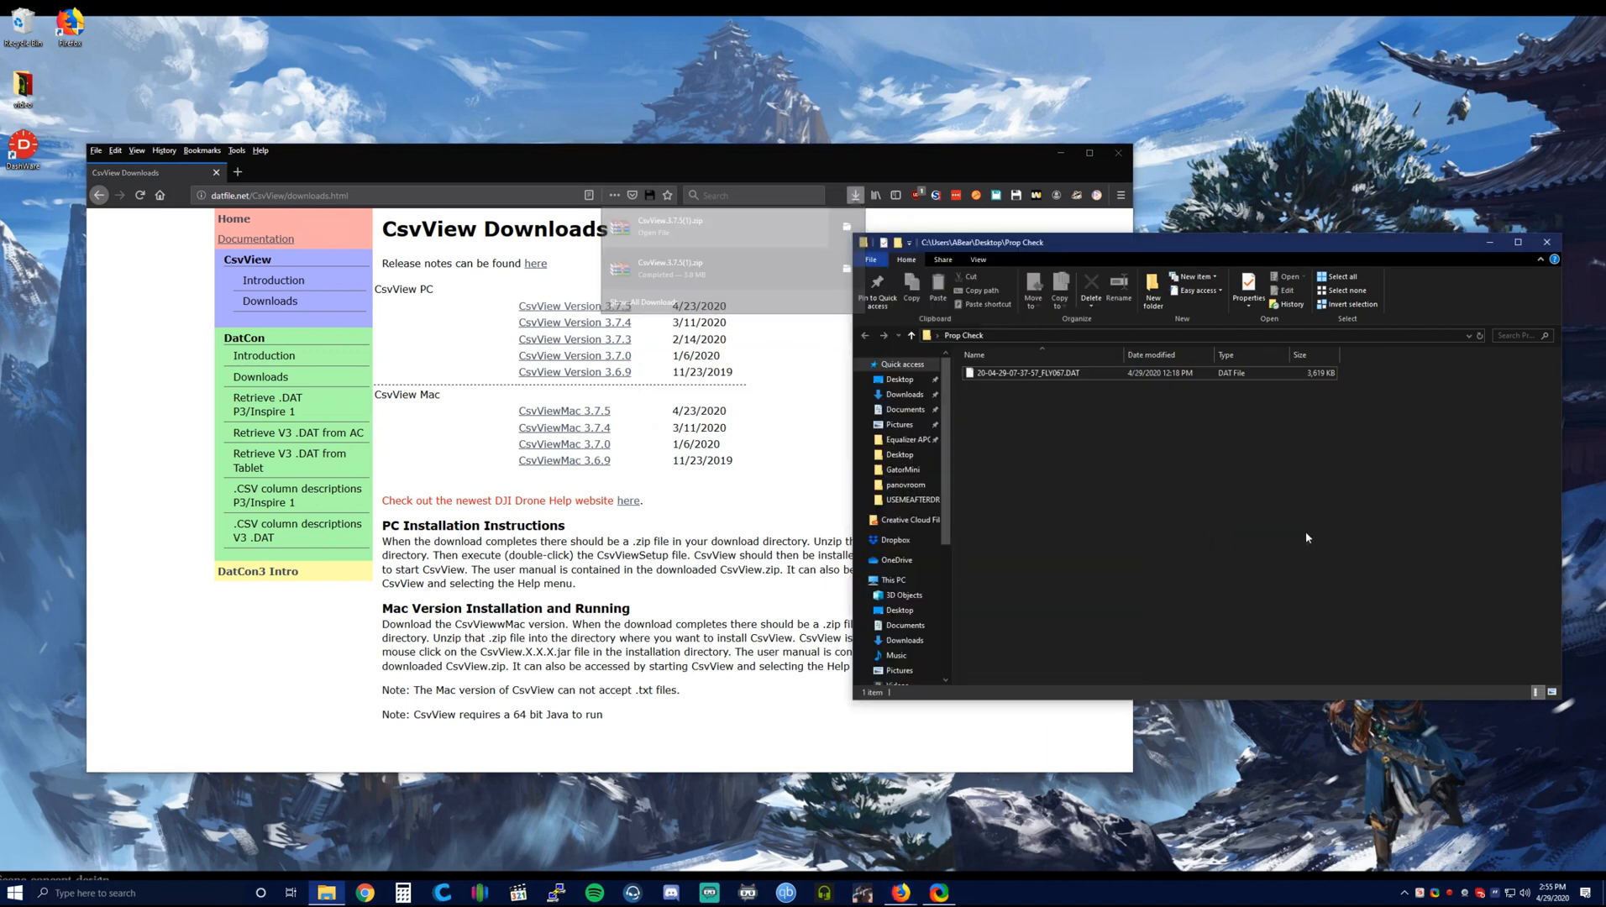
Extract the CsvView 3.7.5 zip into its own folder and enter it.
{"action": "right_click", "coordinate": [1009, 387]}
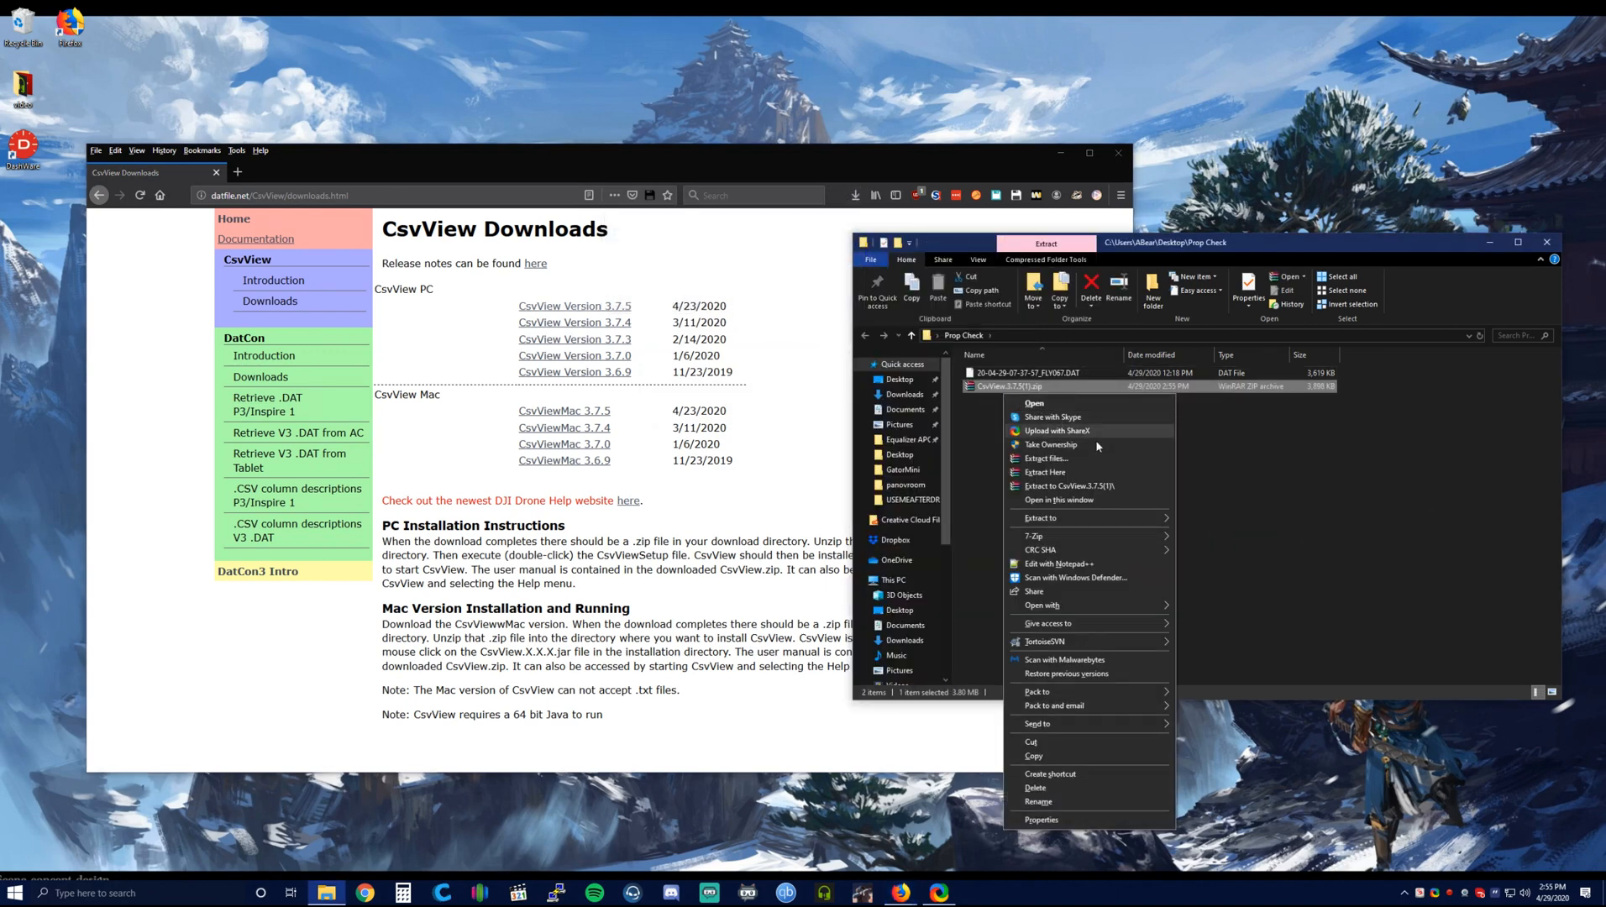
{"action": "left_click", "coordinate": [1031, 464]}
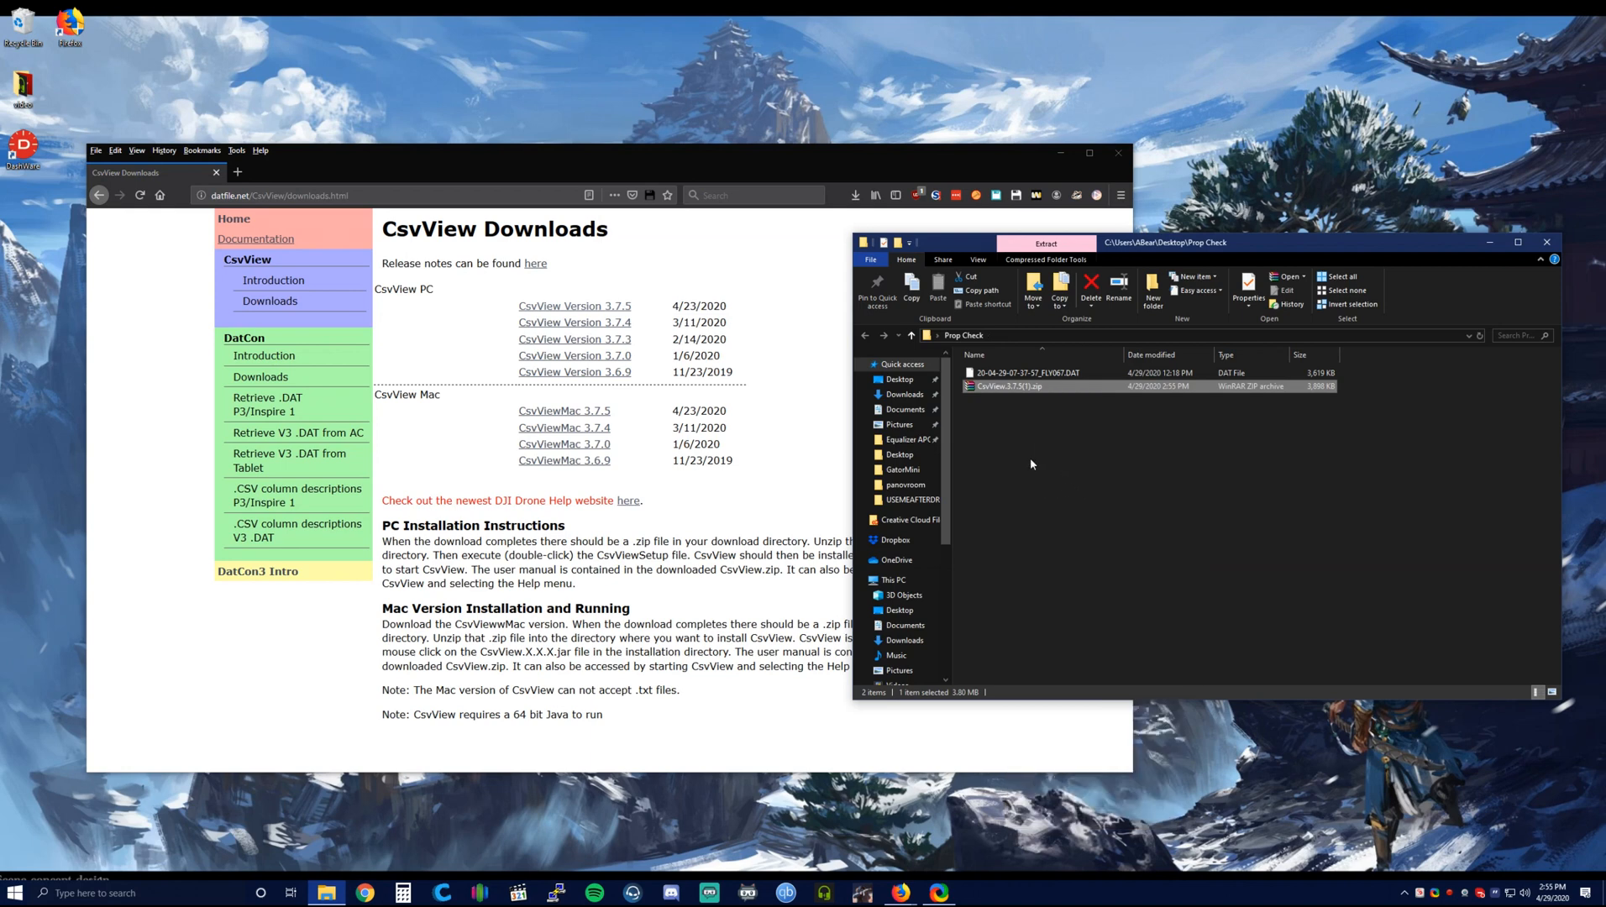
{"action": "double_click", "coordinate": [1011, 385]}
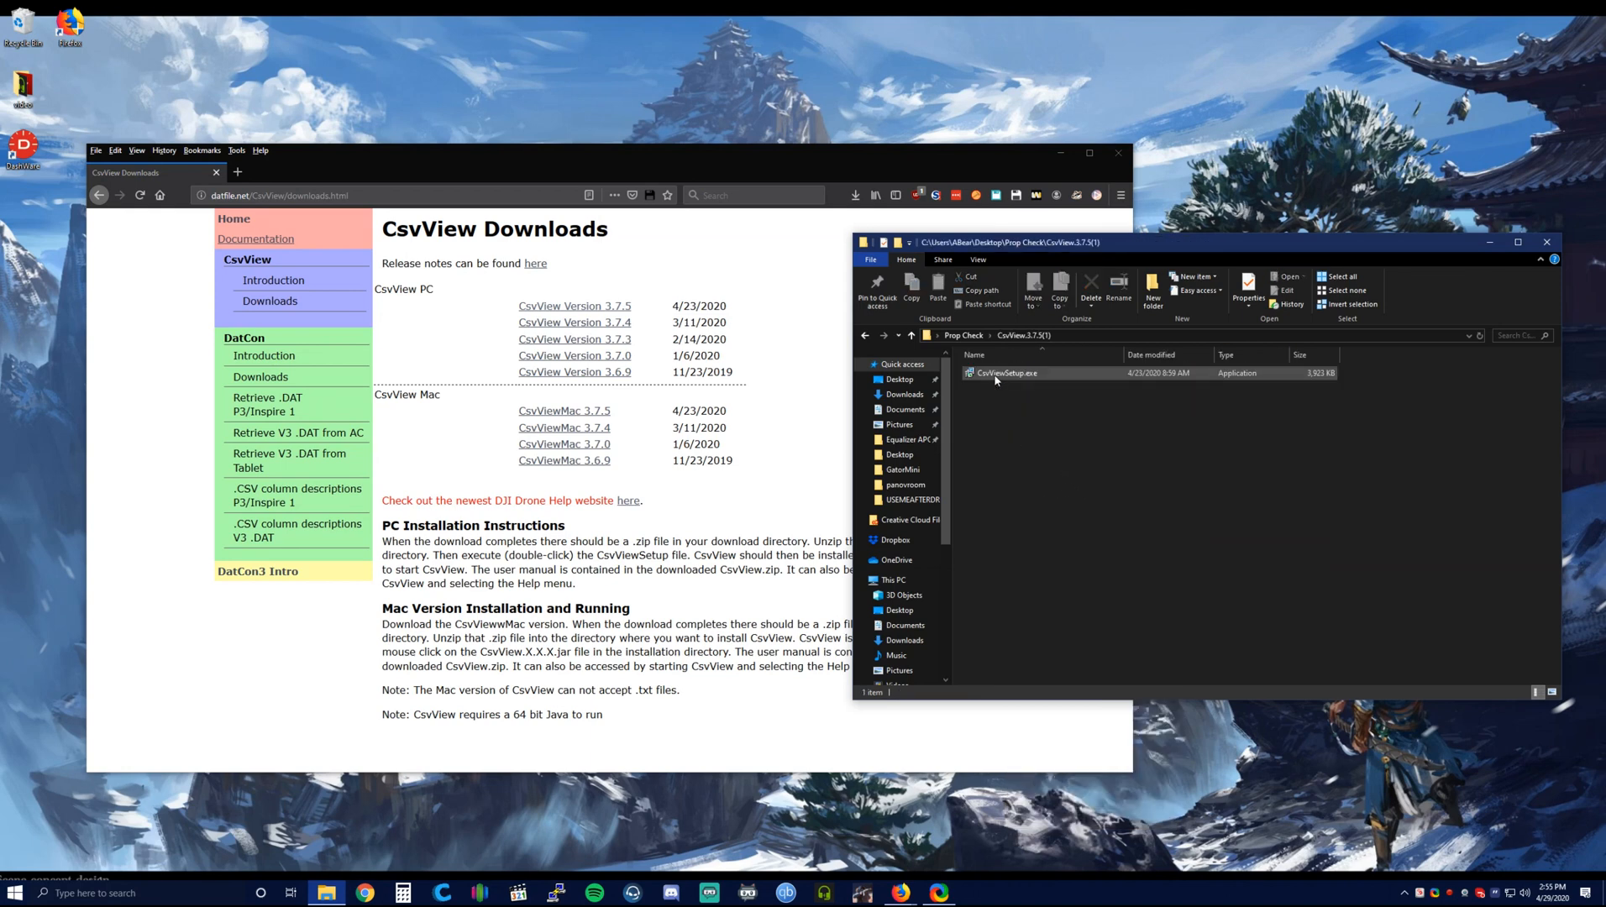
Run CsvViewSetup.exe past the SmartScreen warning and install keeping the desktop shortcut.
{"action": "double_click", "coordinate": [1004, 373]}
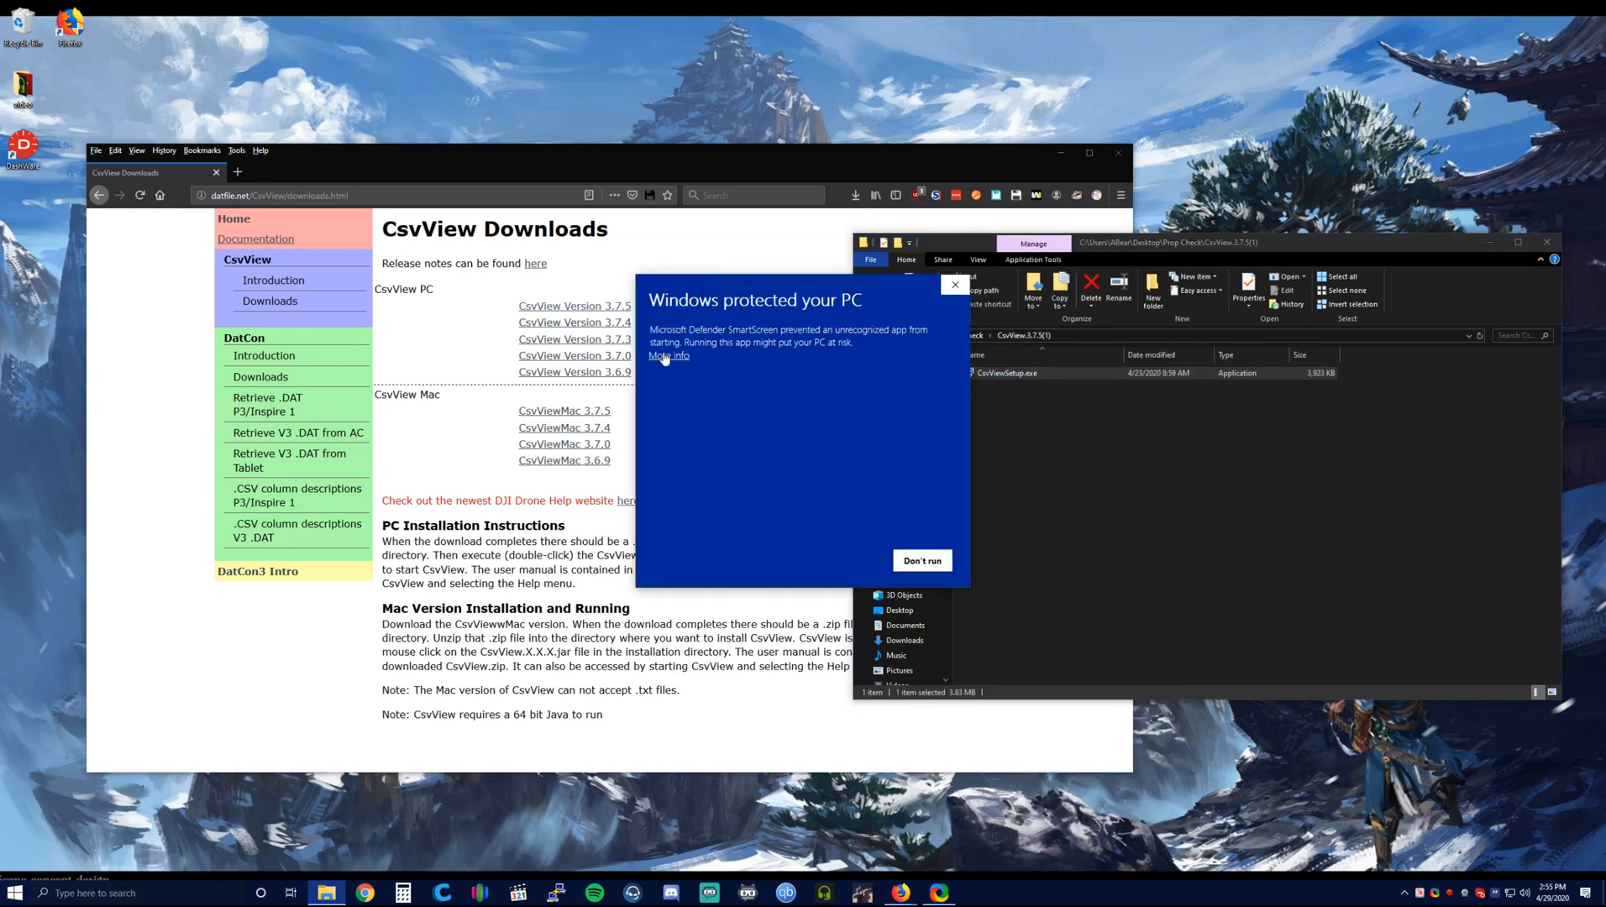
{"action": "left_click", "coordinate": [922, 559]}
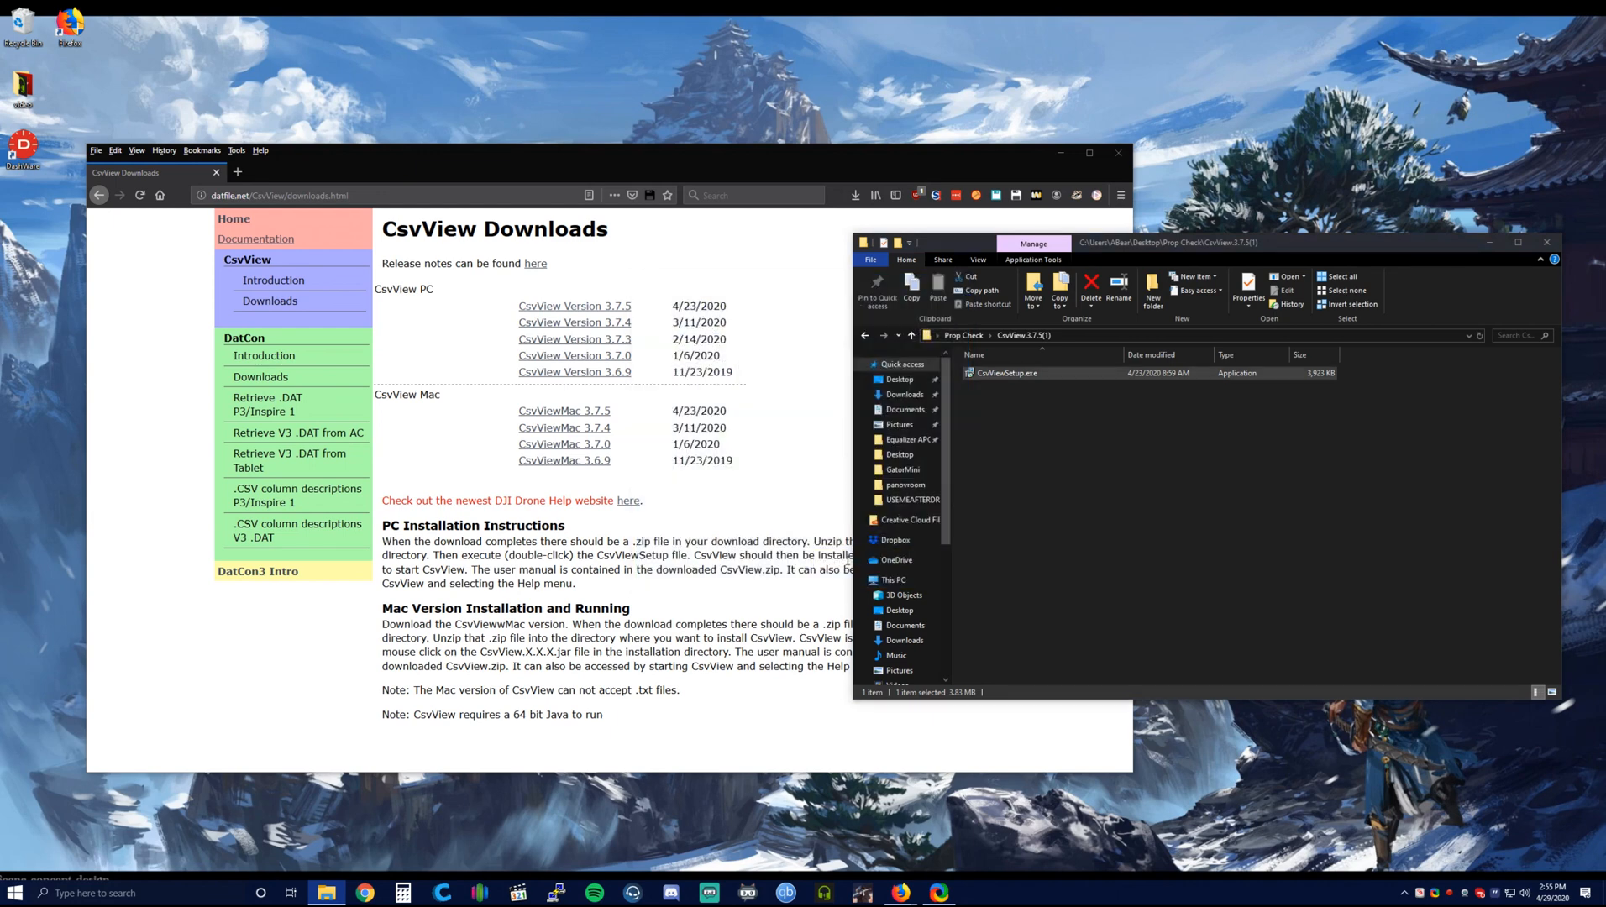
{"action": "double_click", "coordinate": [1004, 371]}
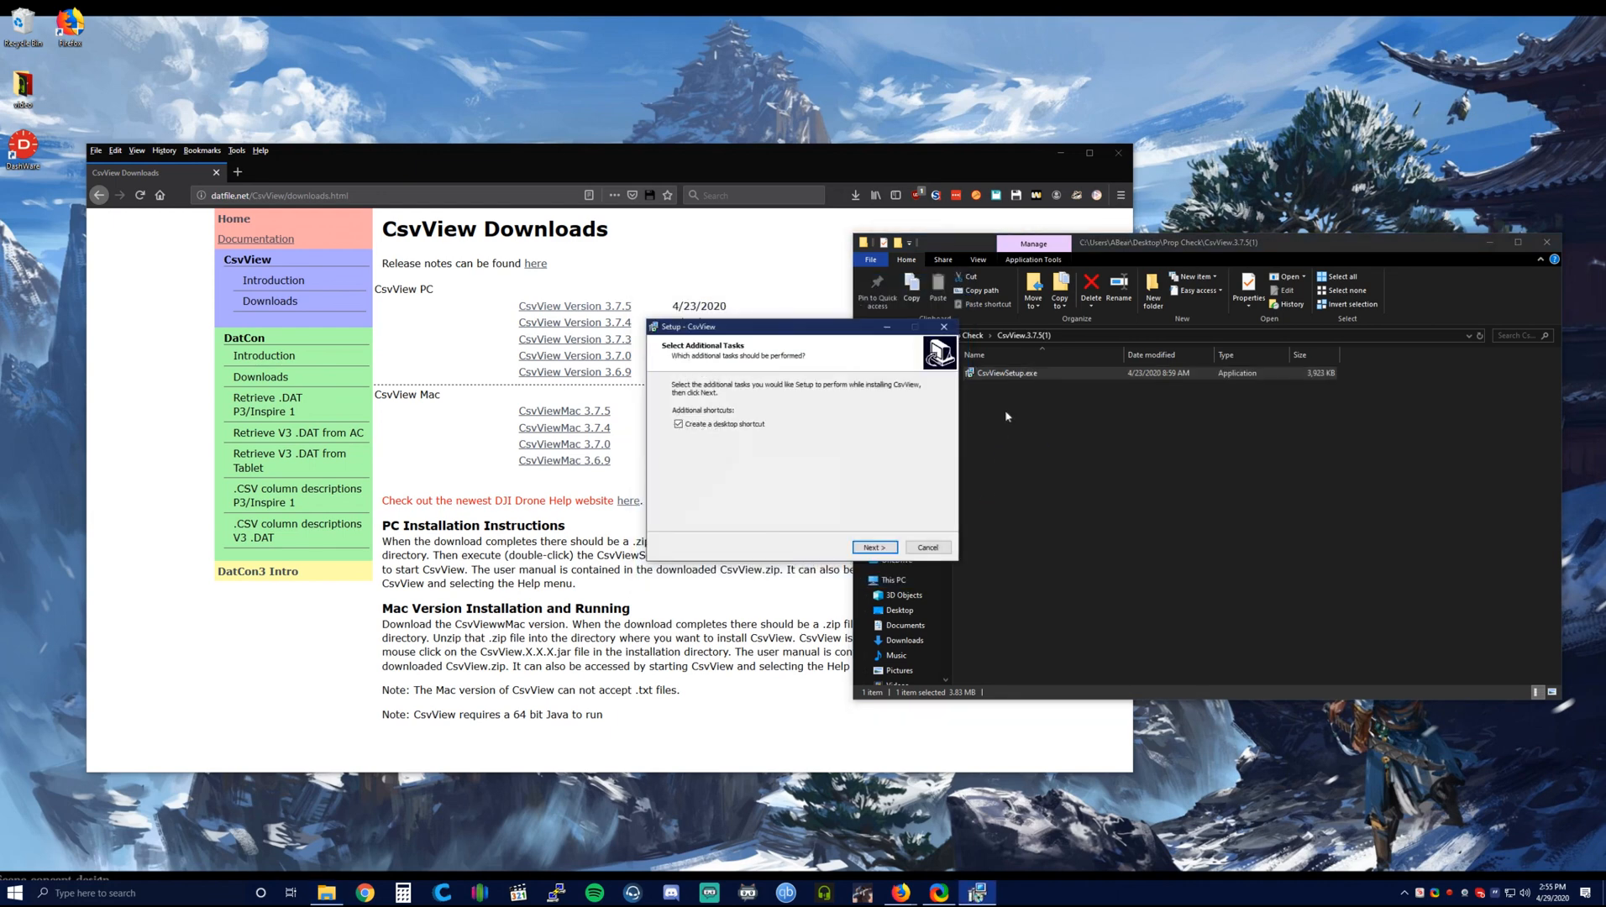
{"action": "left_click", "coordinate": [873, 546]}
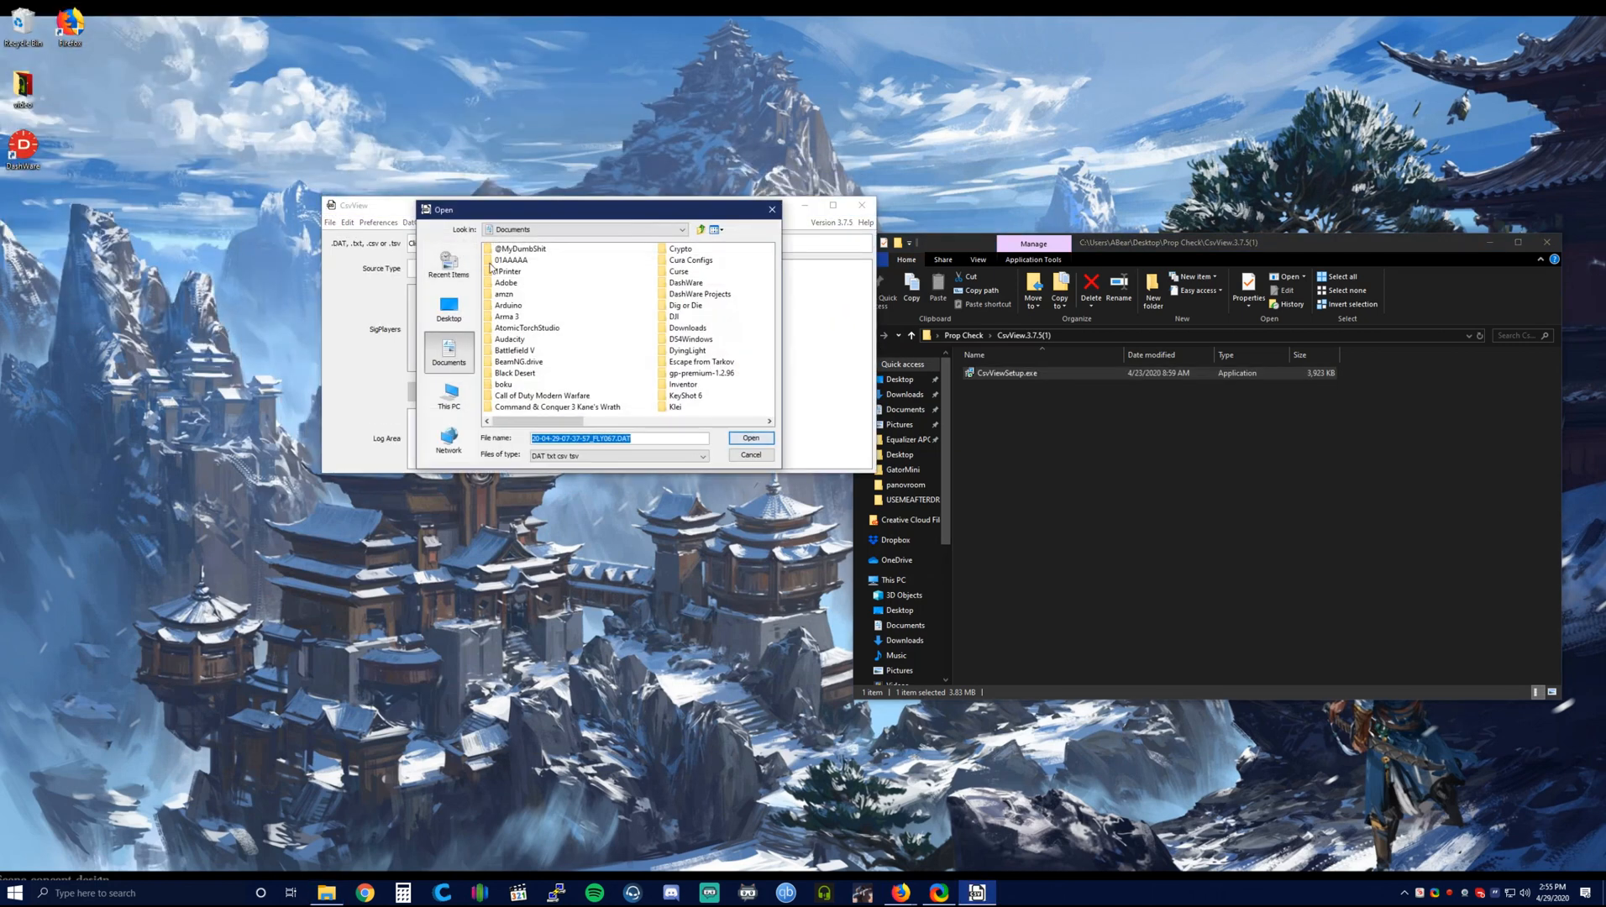
Load the flight DAT file from Desktop > Prop Check and plot the Motor Speeds SigPlayer.
{"action": "left_click", "coordinate": [448, 309]}
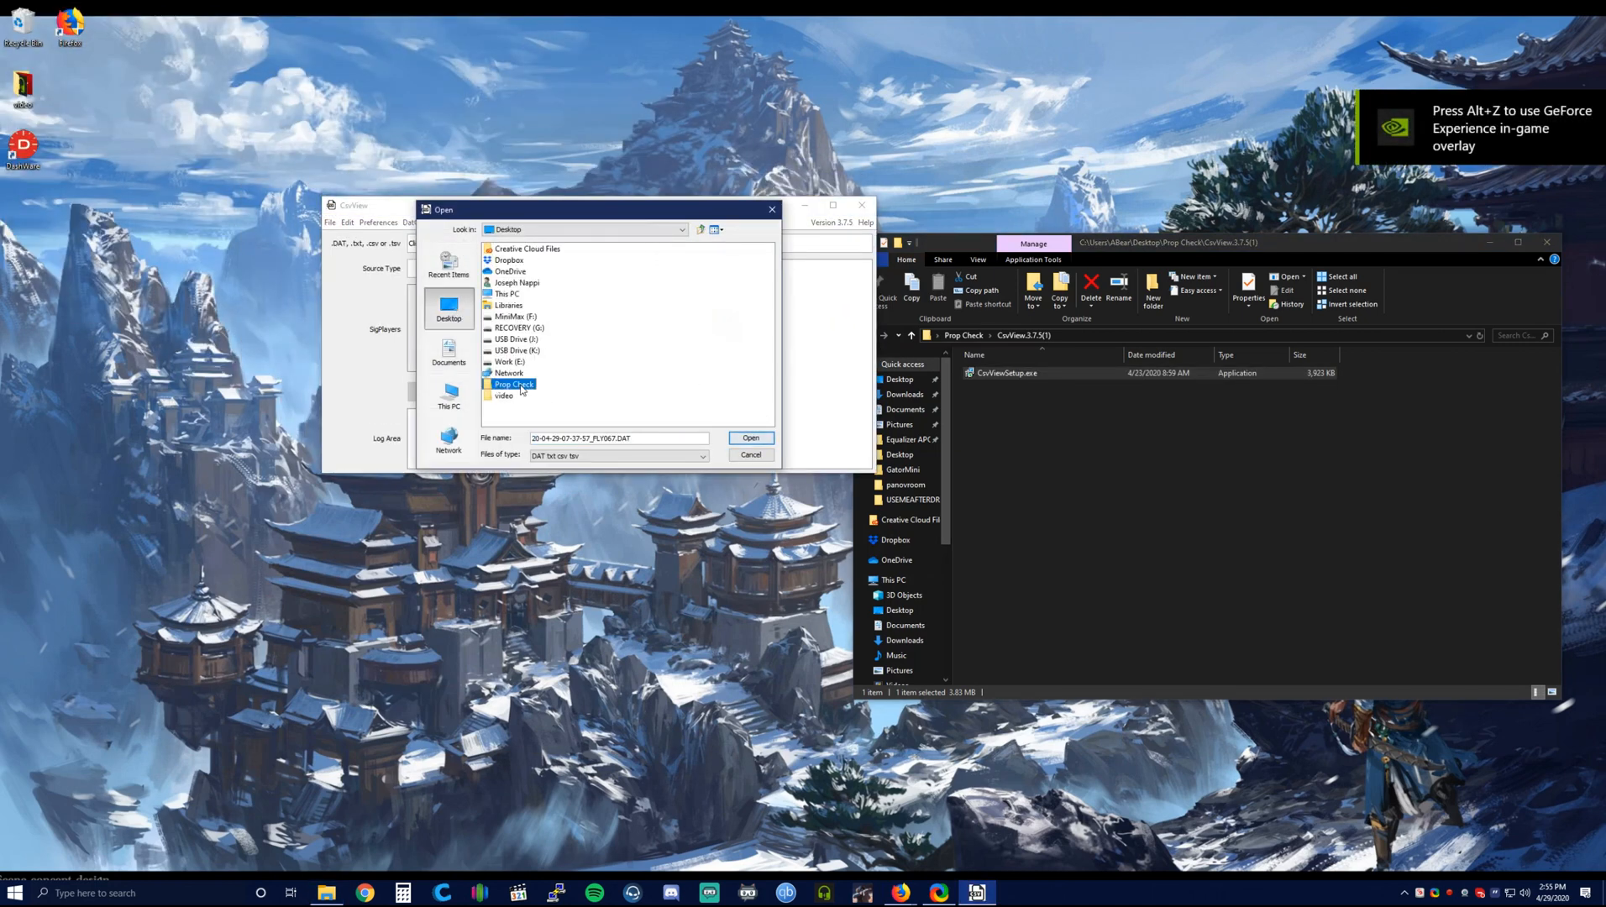
{"action": "double_click", "coordinate": [513, 385]}
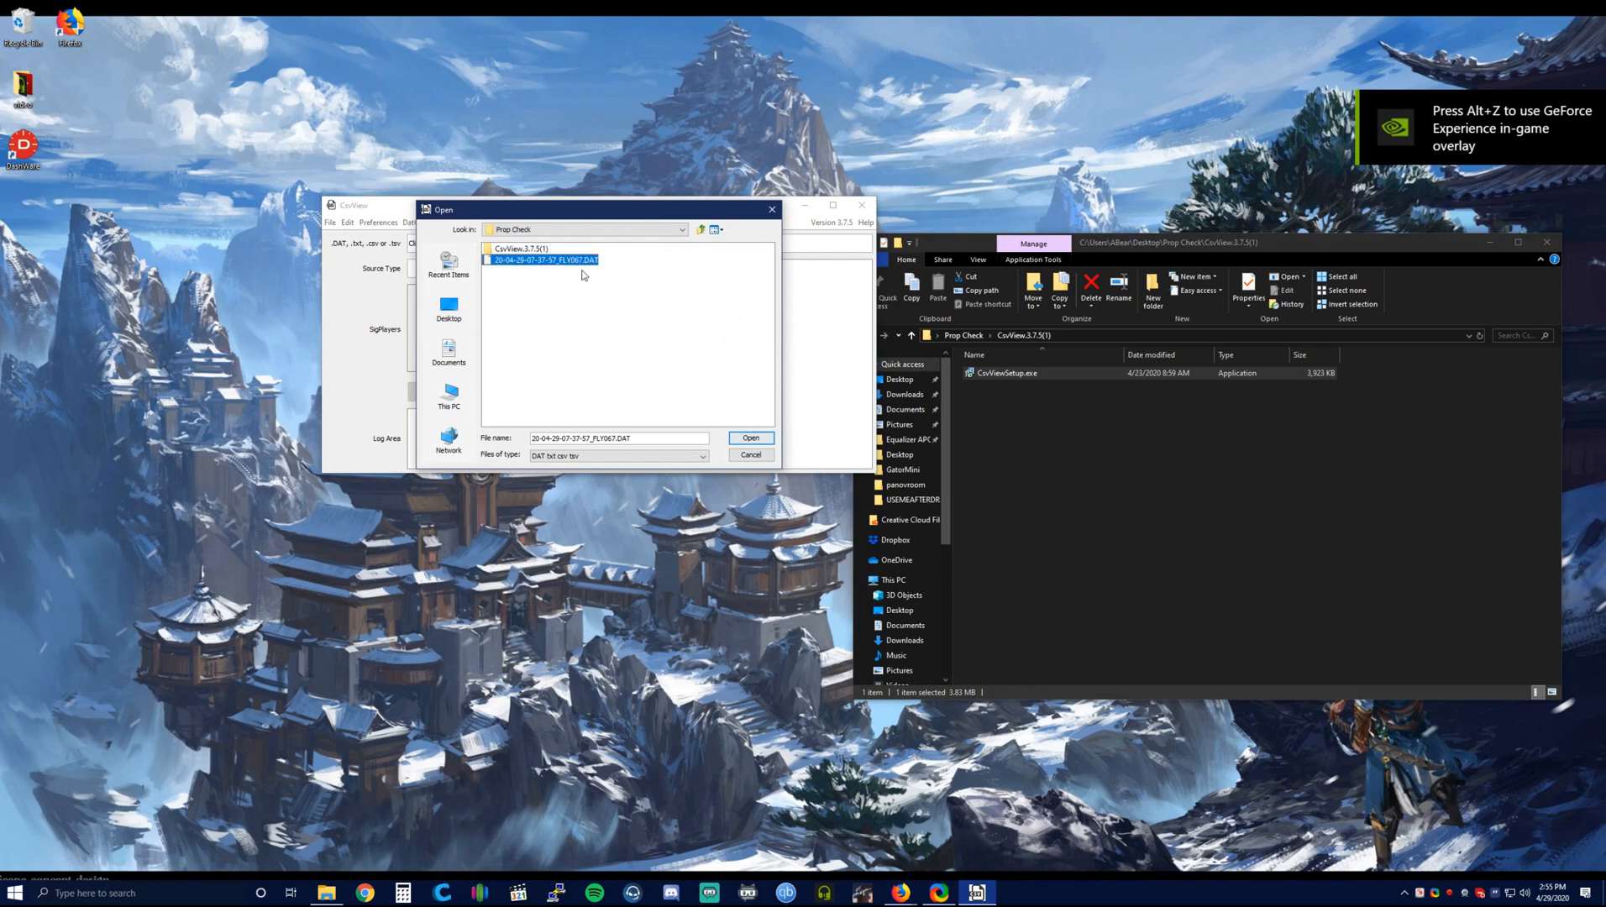
{"action": "left_click", "coordinate": [750, 437]}
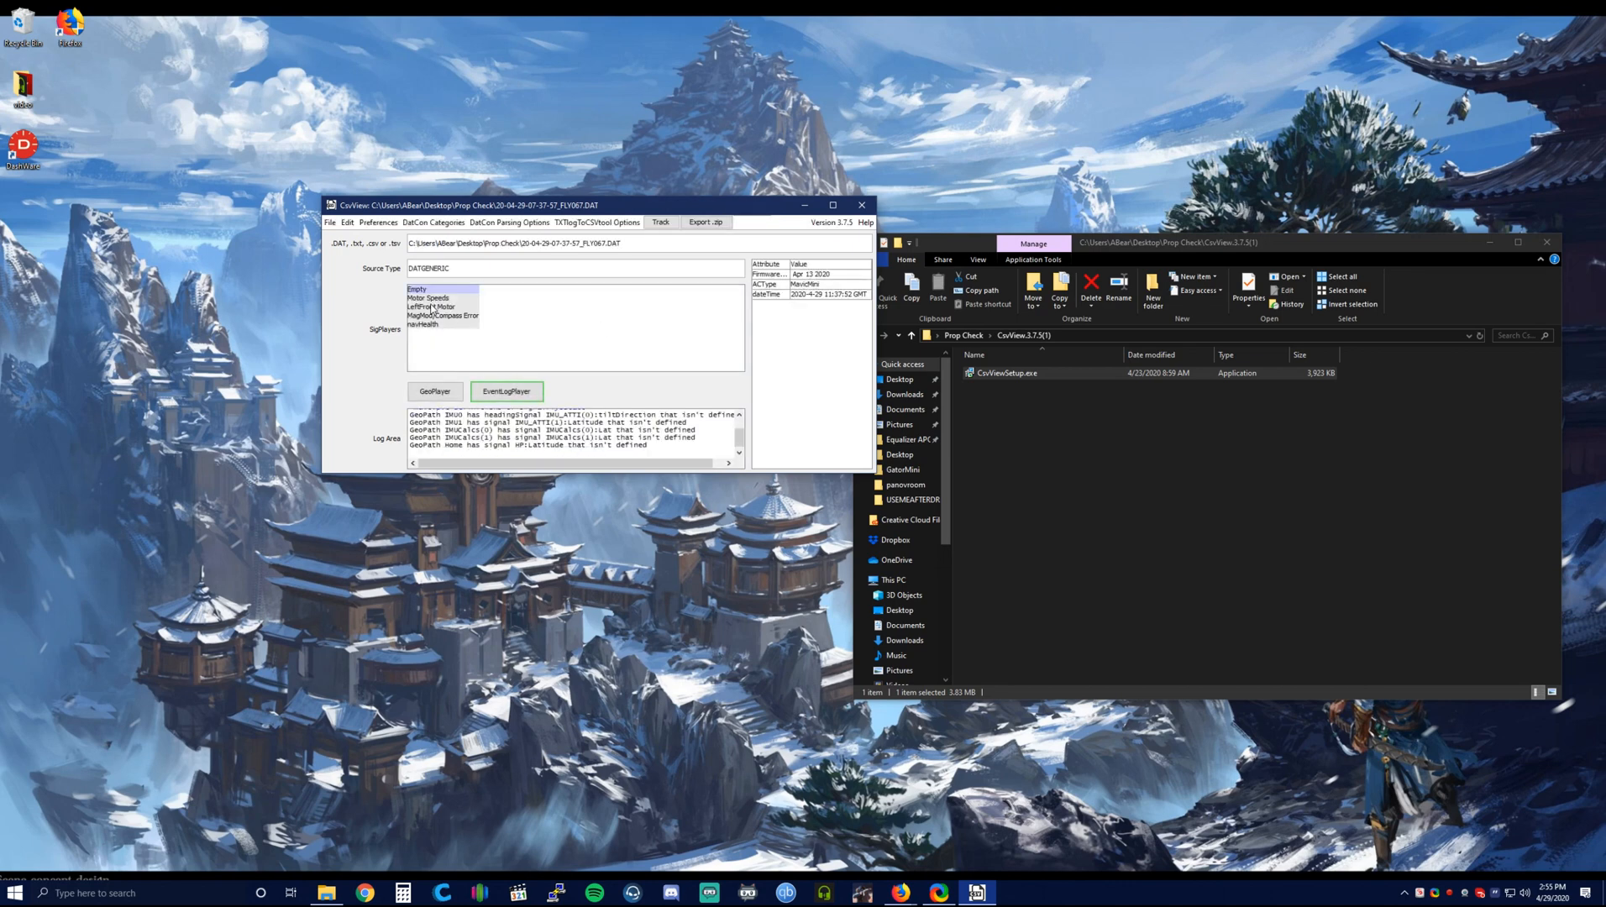
{"action": "double_click", "coordinate": [427, 297]}
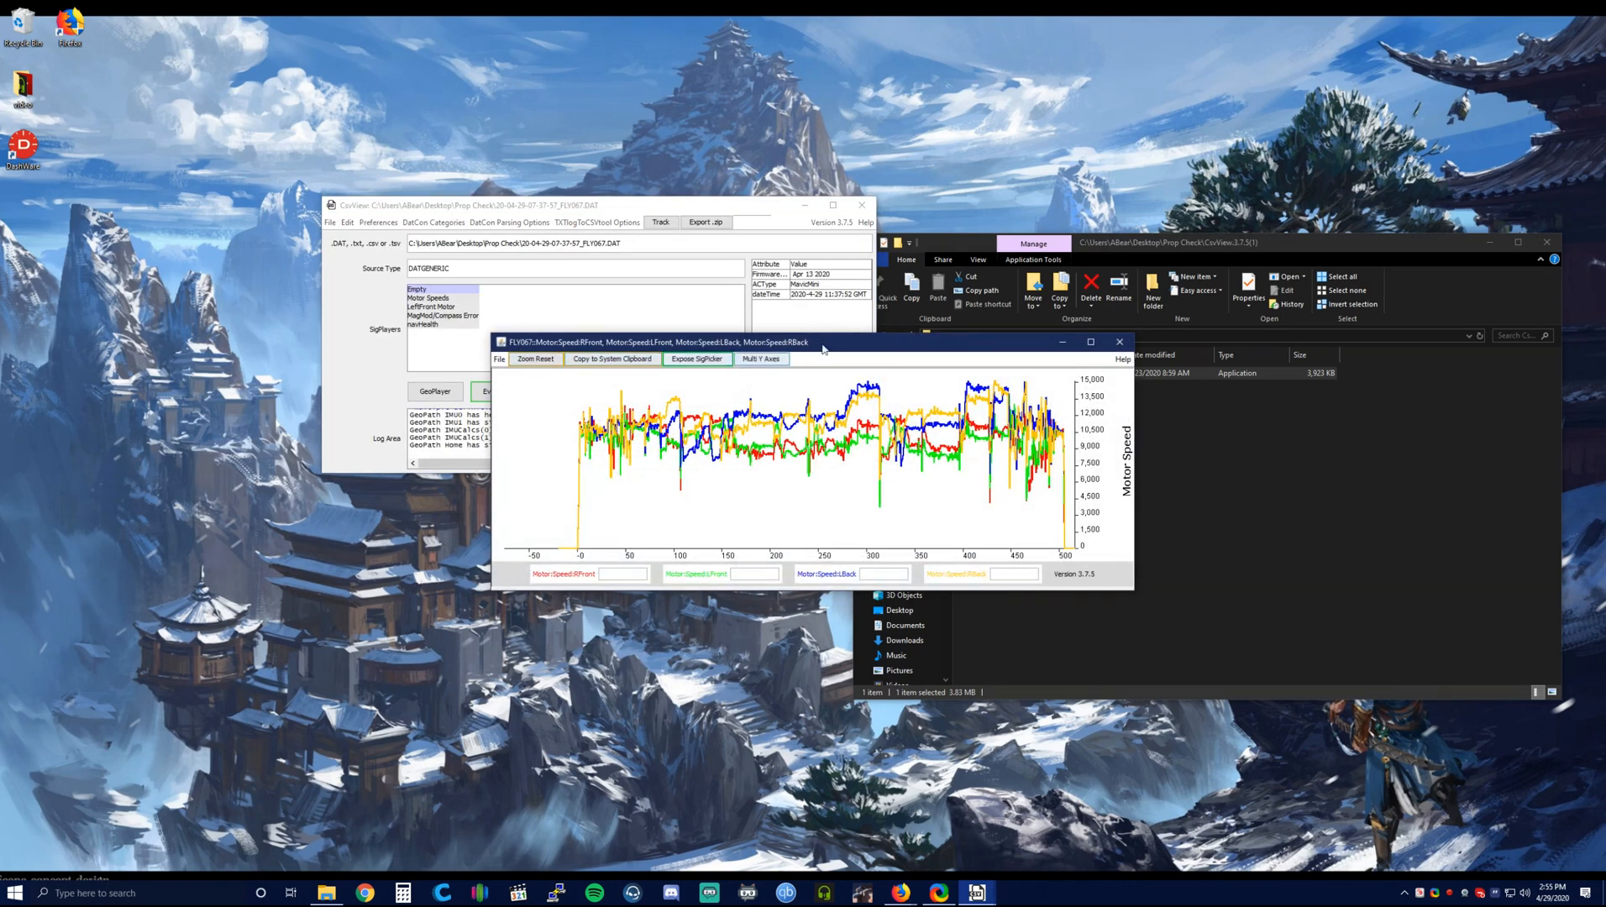